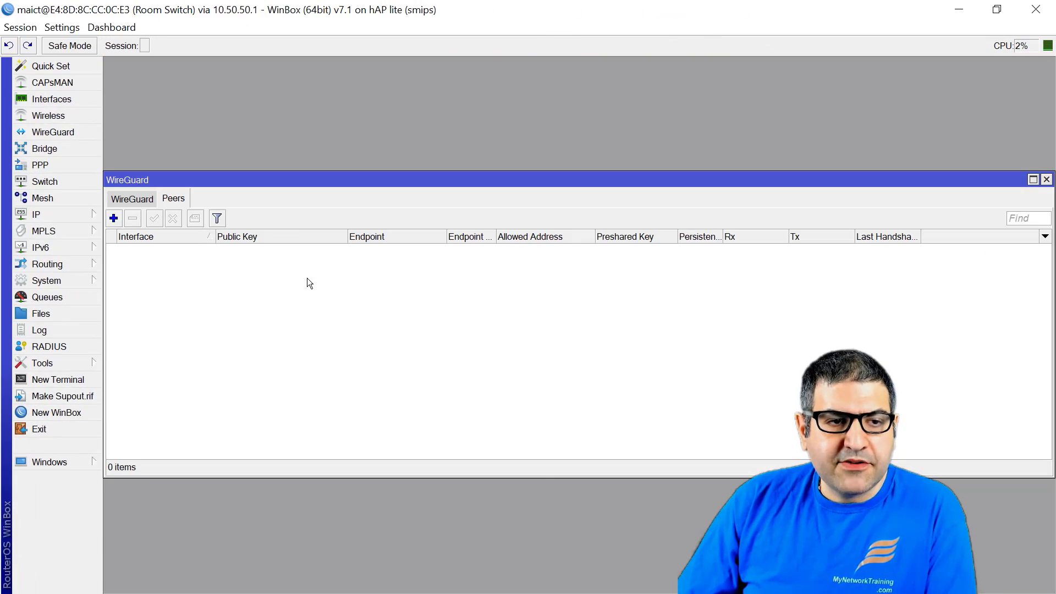
# Close the empty WireGuard peers window to leave the WinBox workspace blank
pyautogui.click(1046, 179)
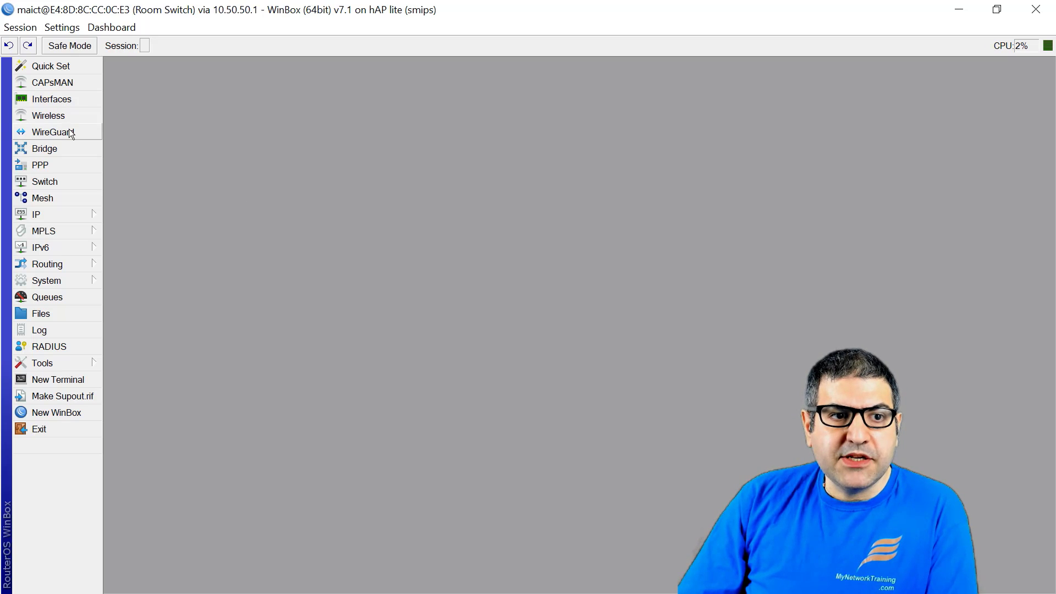
# Create WireGuard interface wireguard1 with defaults, applying to generate its private and public keys
pyautogui.click(52, 131)
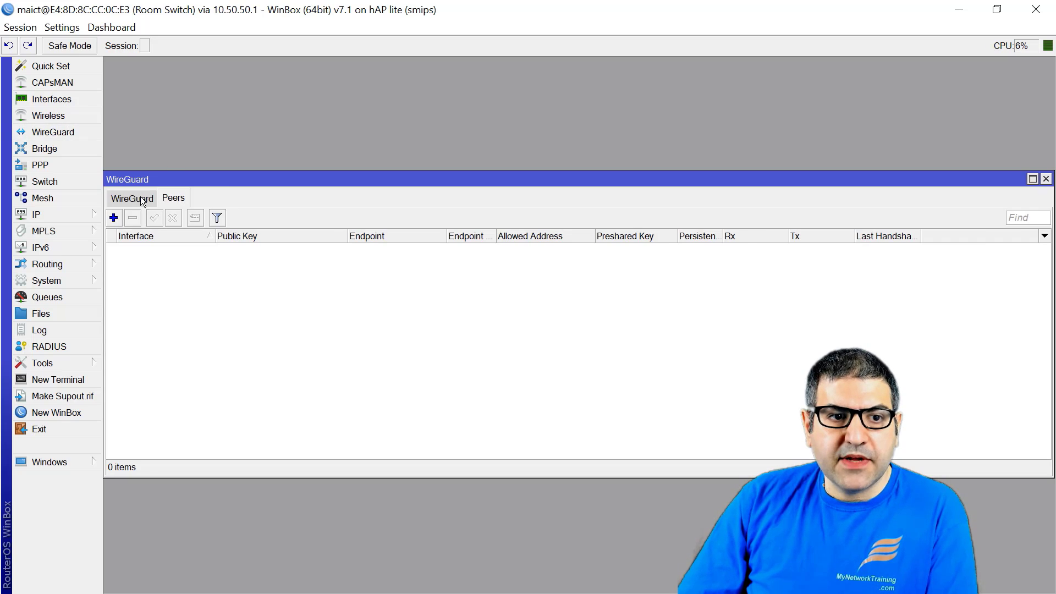
pyautogui.click(113, 218)
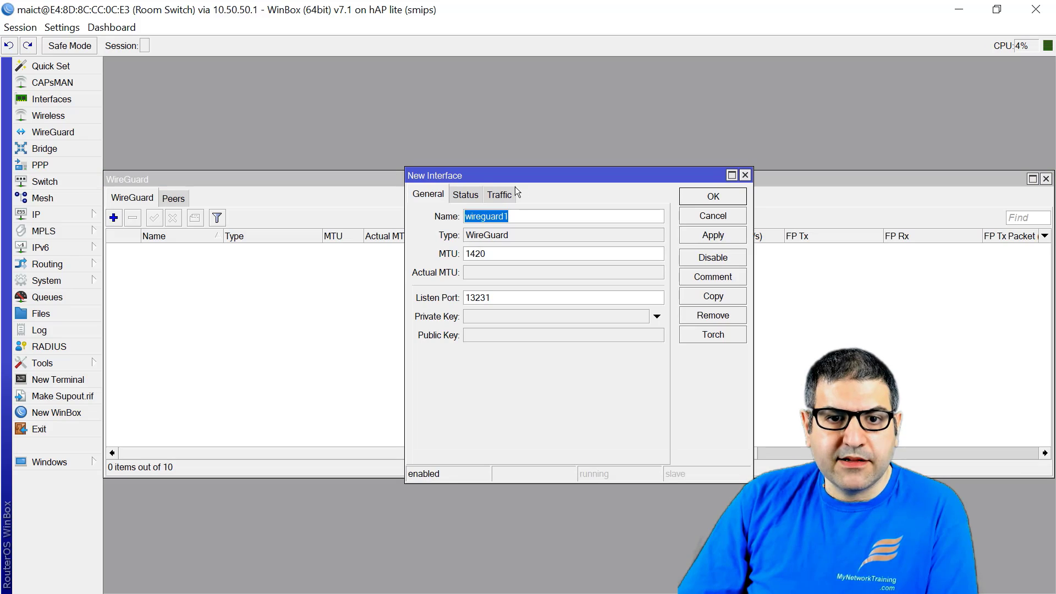
pyautogui.moveTo(436, 175); pyautogui.dragTo(328, 167)
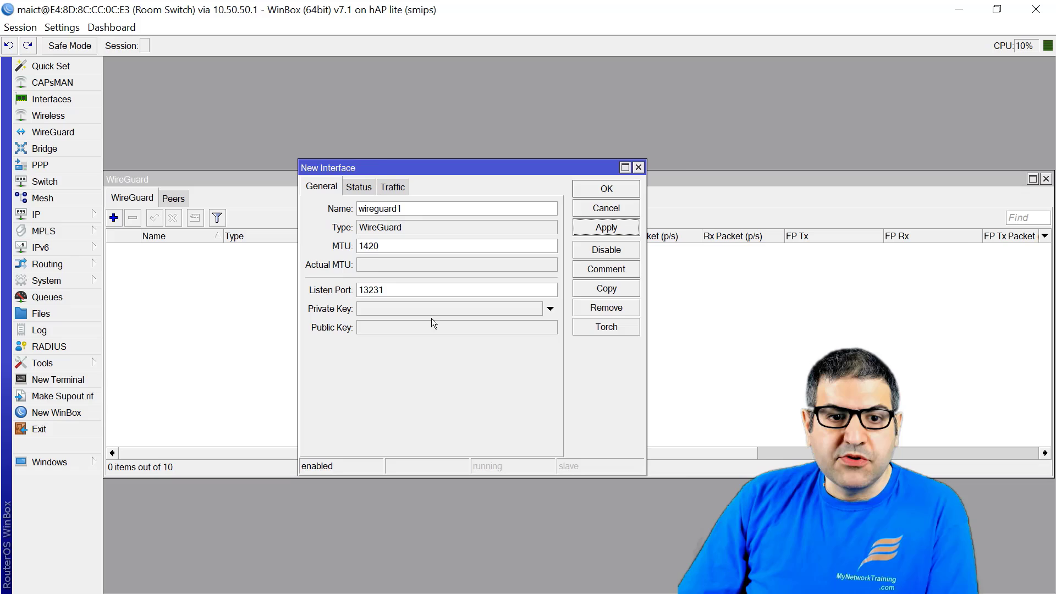
pyautogui.click(604, 226)
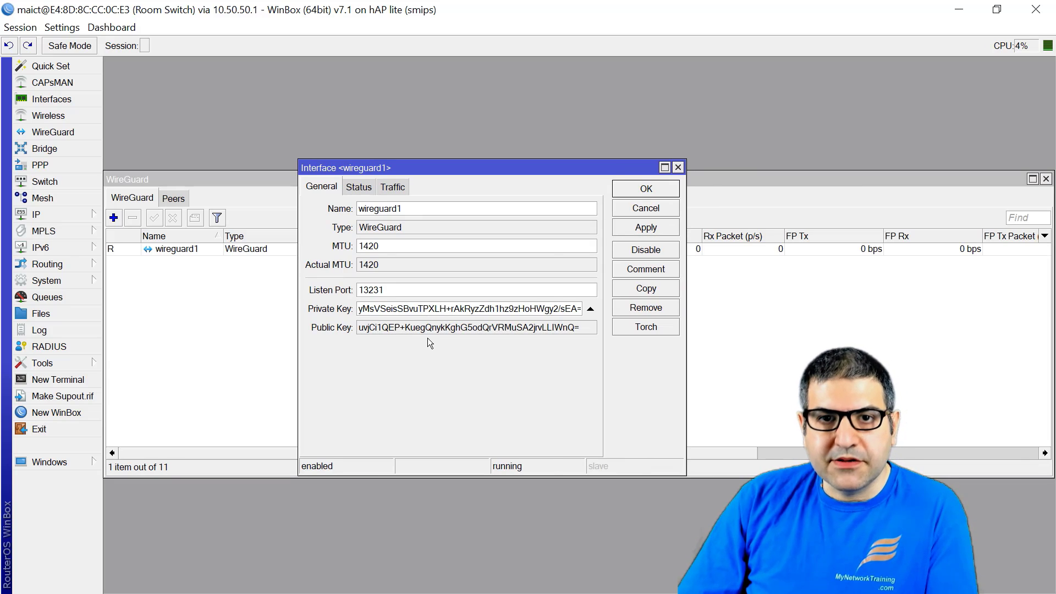
pyautogui.moveTo(449, 264)
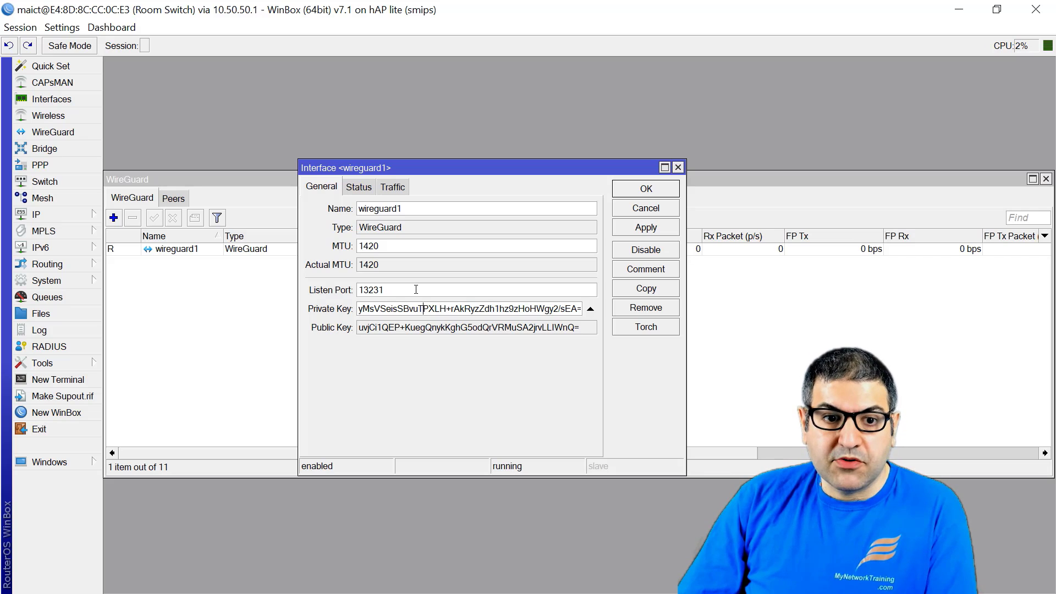
pyautogui.tripleClick(371, 289)
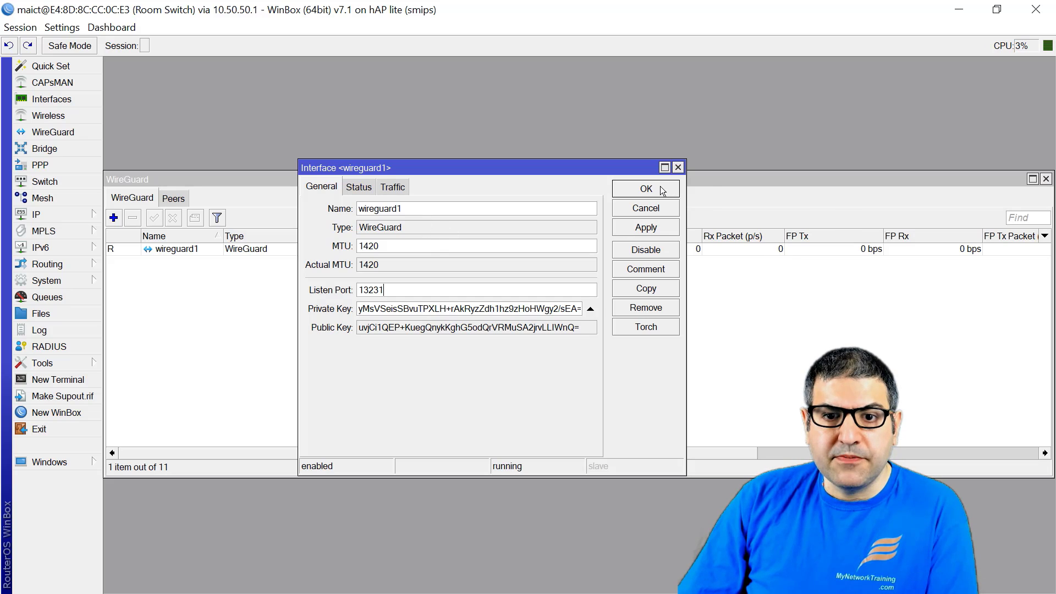
pyautogui.click(643, 188)
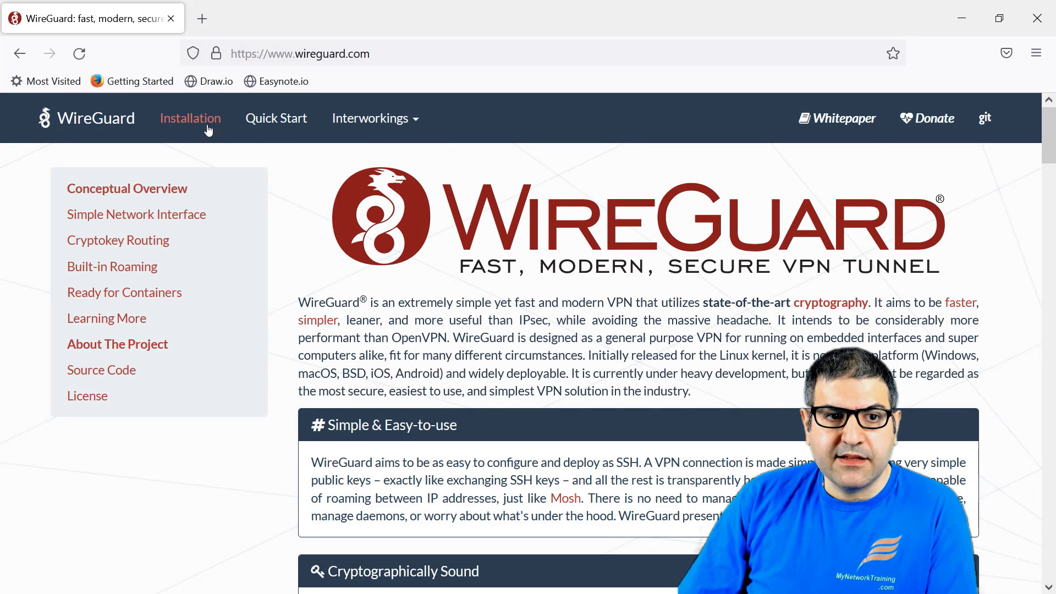
# Download the Windows installer from the WireGuard installation page and set the client window aside
pyautogui.click(190, 118)
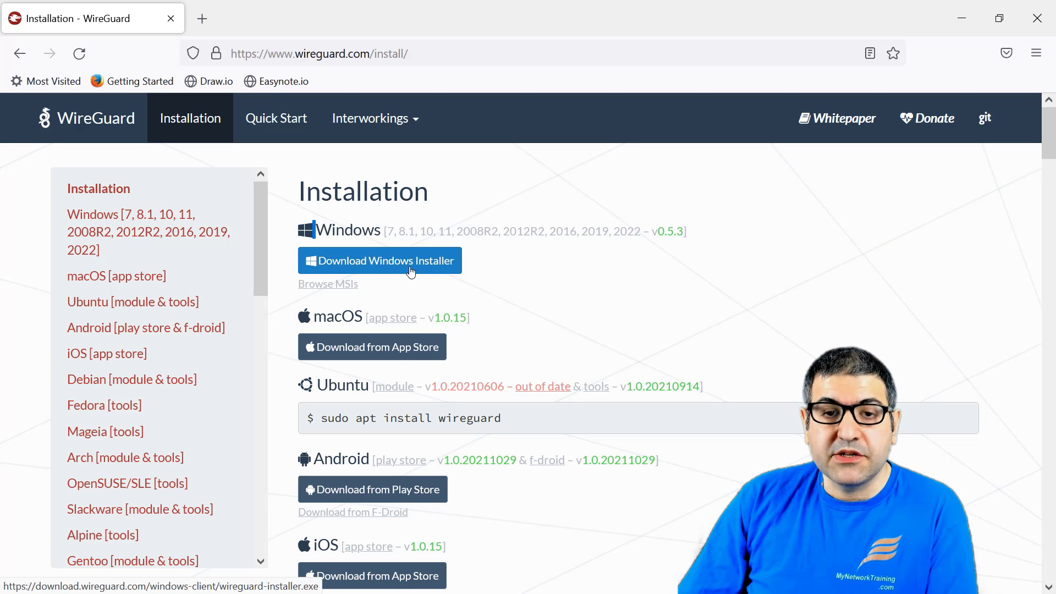
pyautogui.click(379, 259)
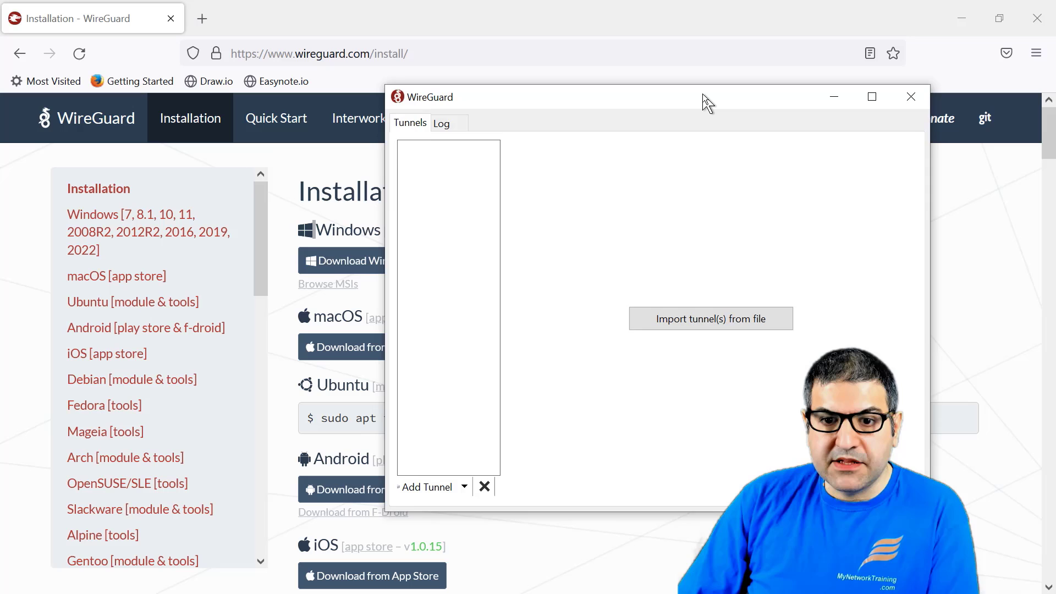
pyautogui.moveTo(707, 97); pyautogui.dragTo(770, 112)
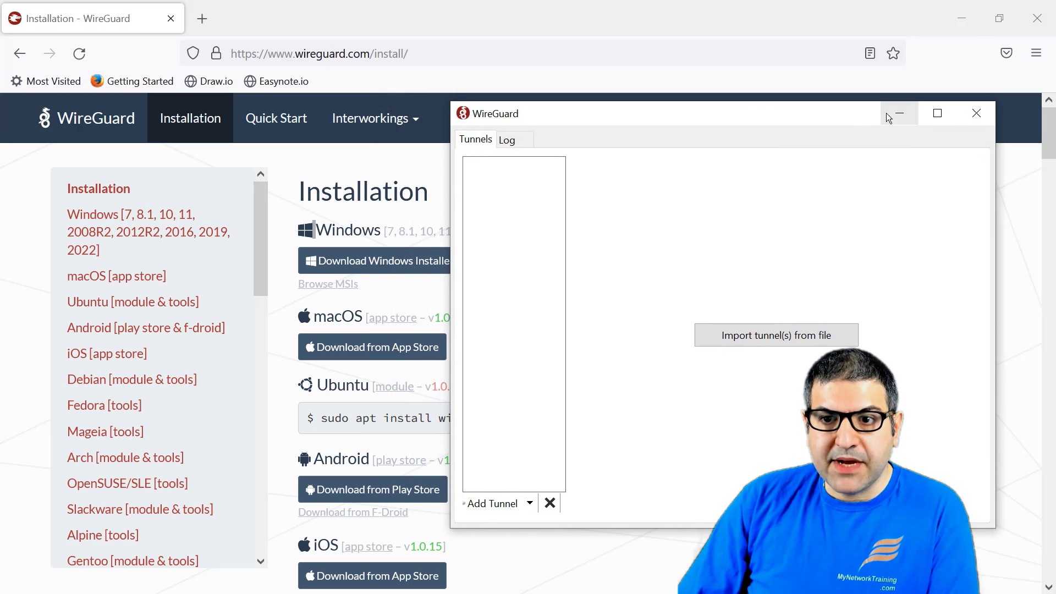
# Open whatismyip.com in a new tab to check the current public address
pyautogui.click(201, 19)
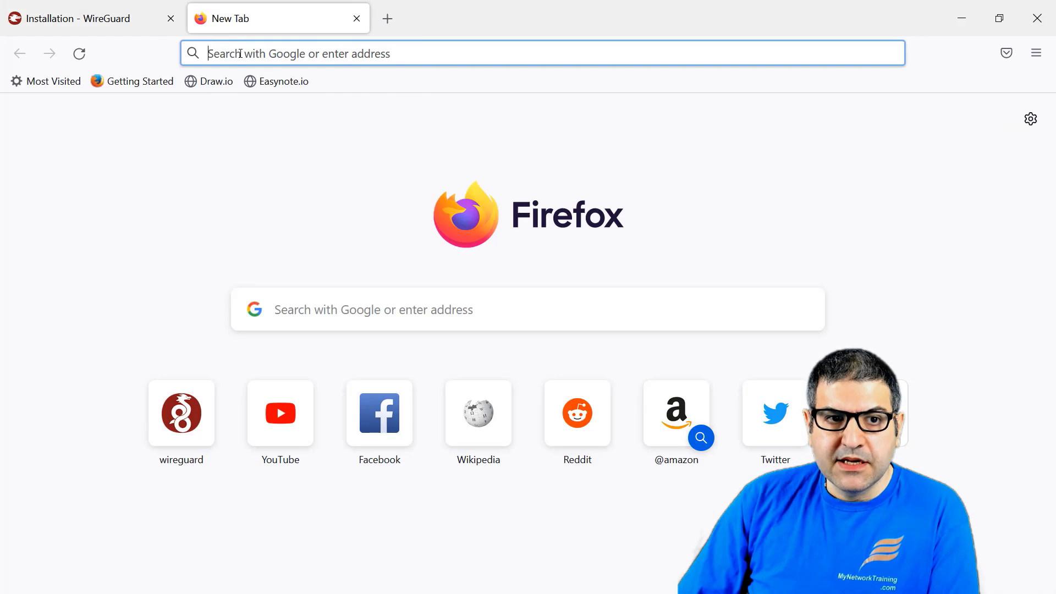
pyautogui.write('whatism')
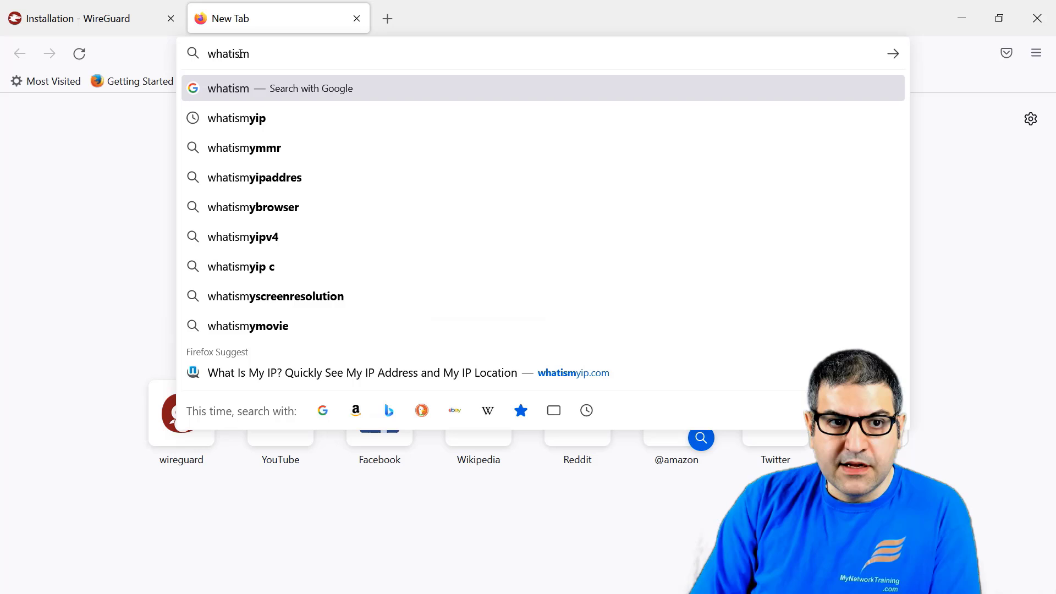
pyautogui.click(235, 118)
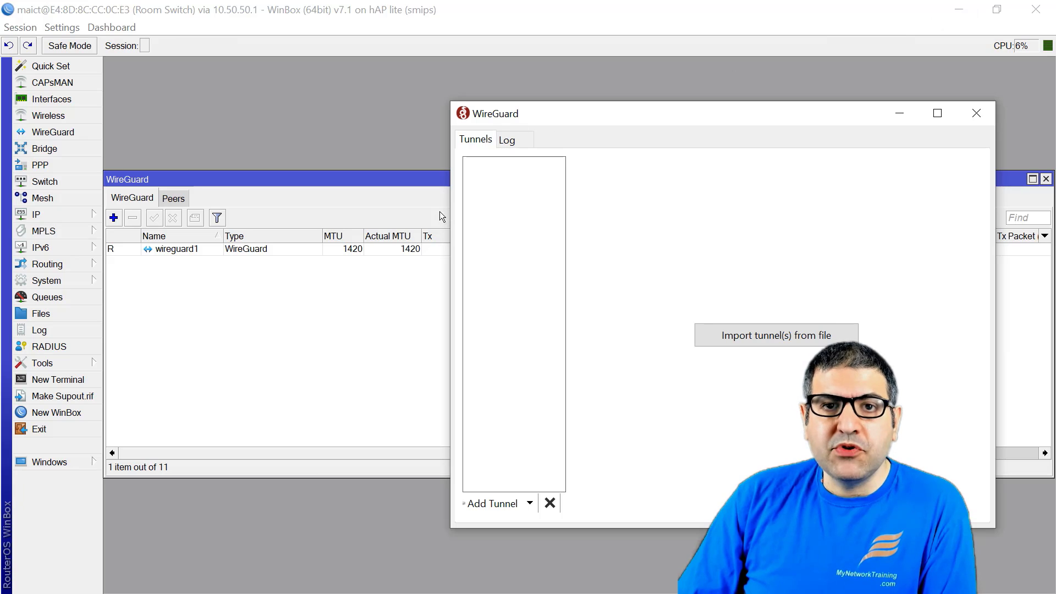
pyautogui.moveTo(155, 289)
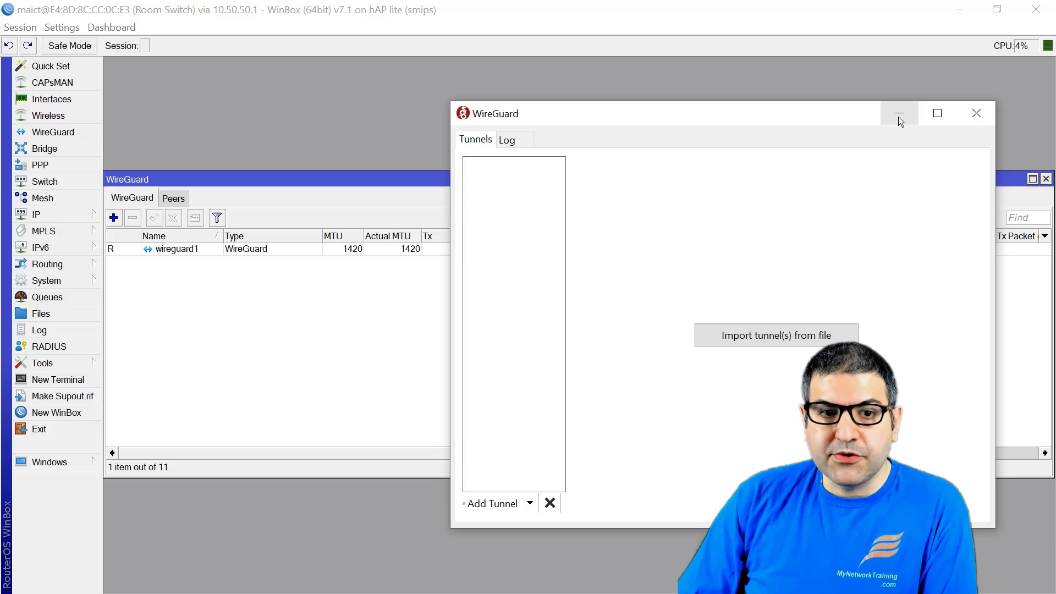
# Add IP address 172.22.0.1/24 on interface wireguard1 in the address list
pyautogui.doubleClick(176, 249)
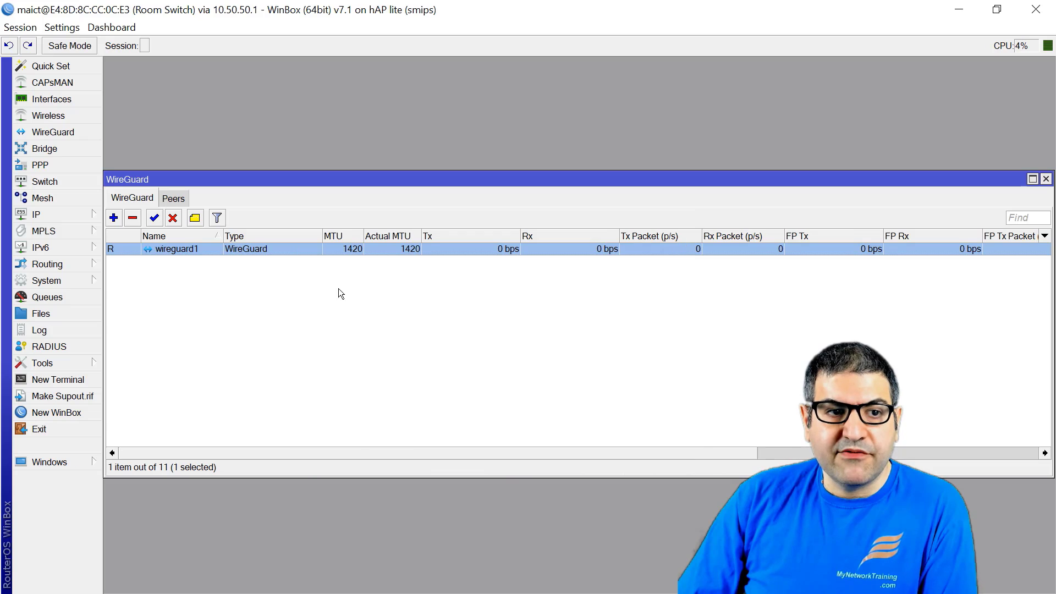
pyautogui.click(1045, 178)
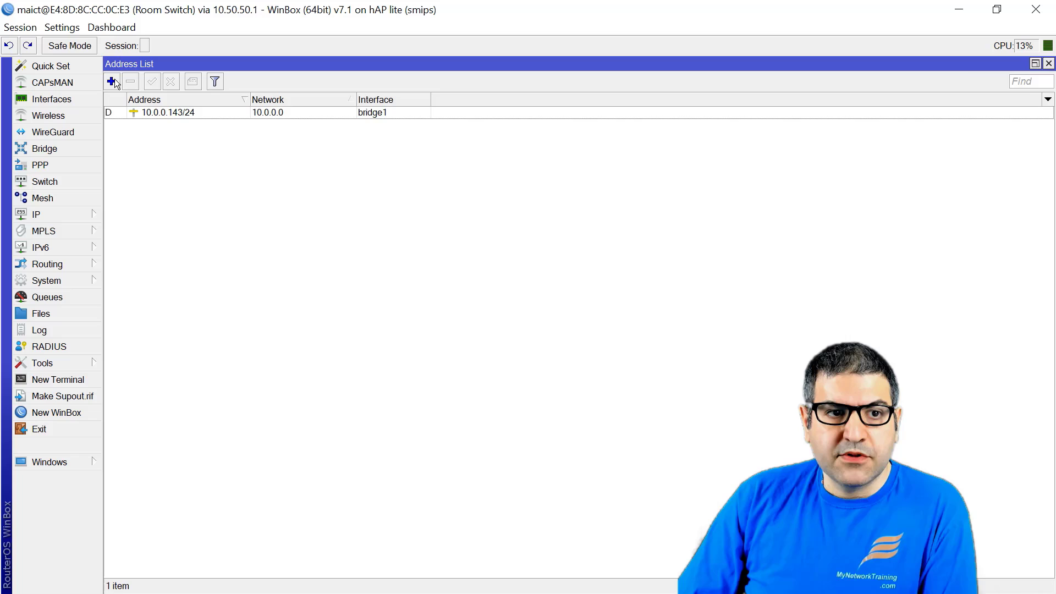
pyautogui.click(113, 82)
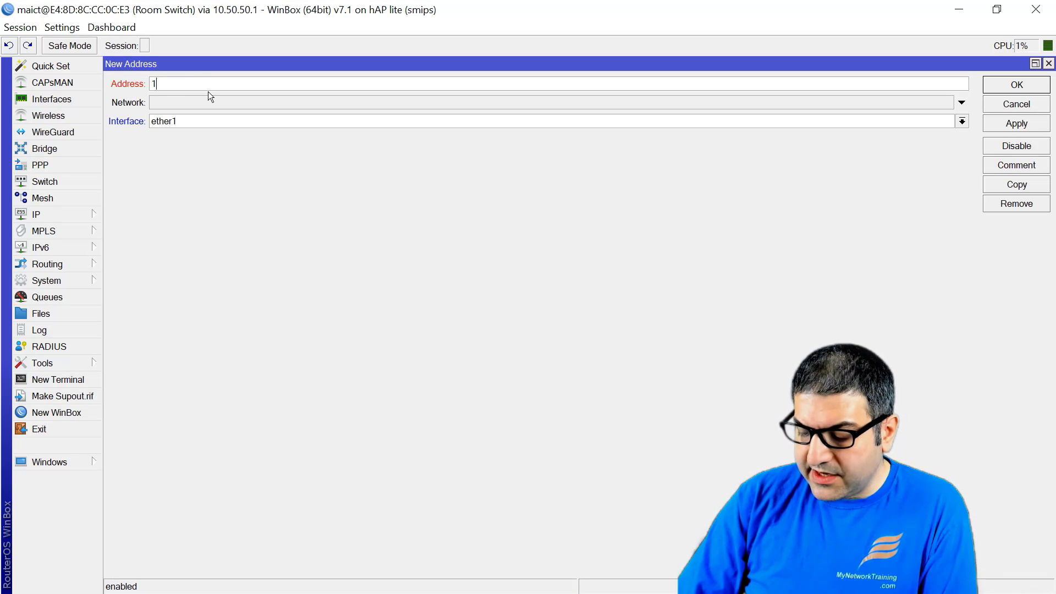
pyautogui.write('72')
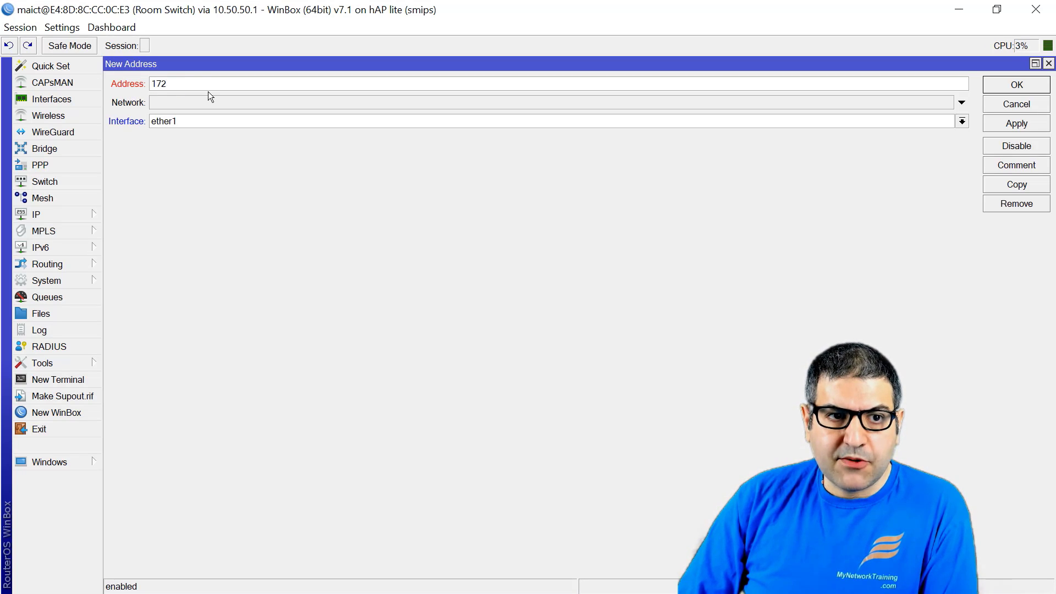
pyautogui.write('.22.0.1/')
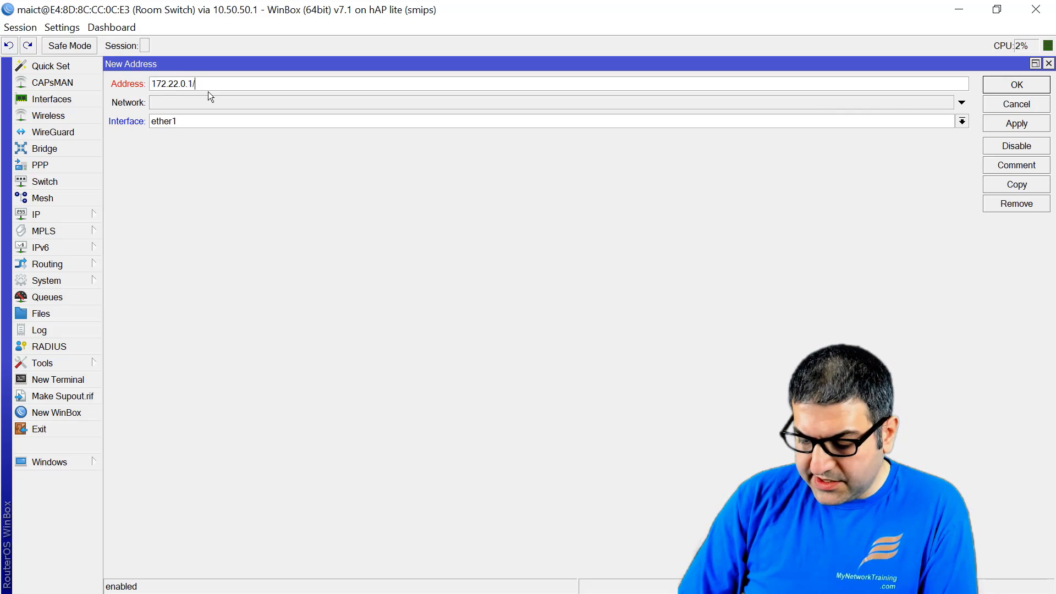
pyautogui.click(961, 121)
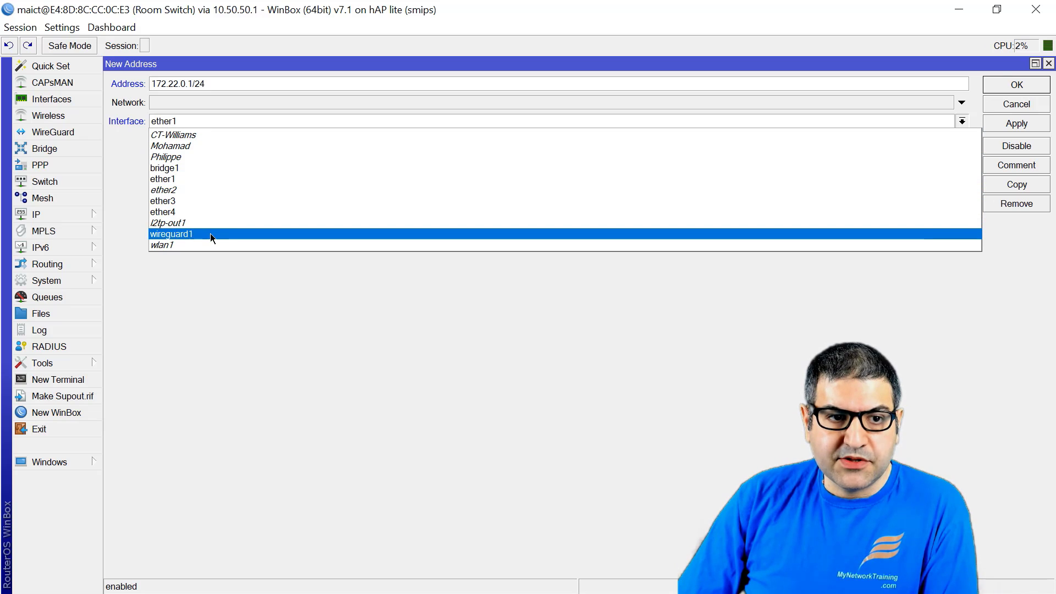
pyautogui.click(171, 233)
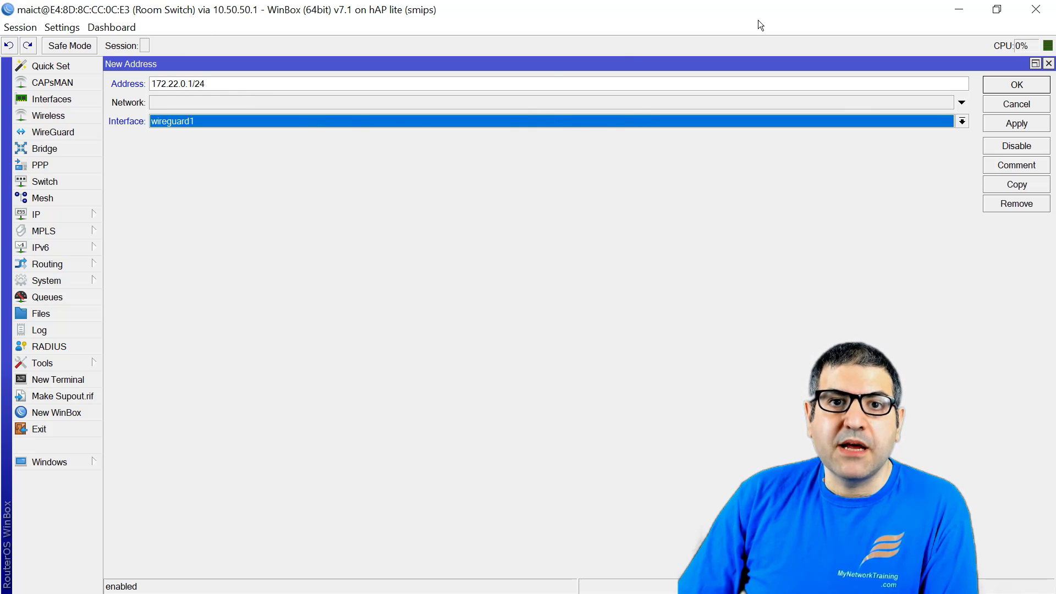
pyautogui.click(1016, 85)
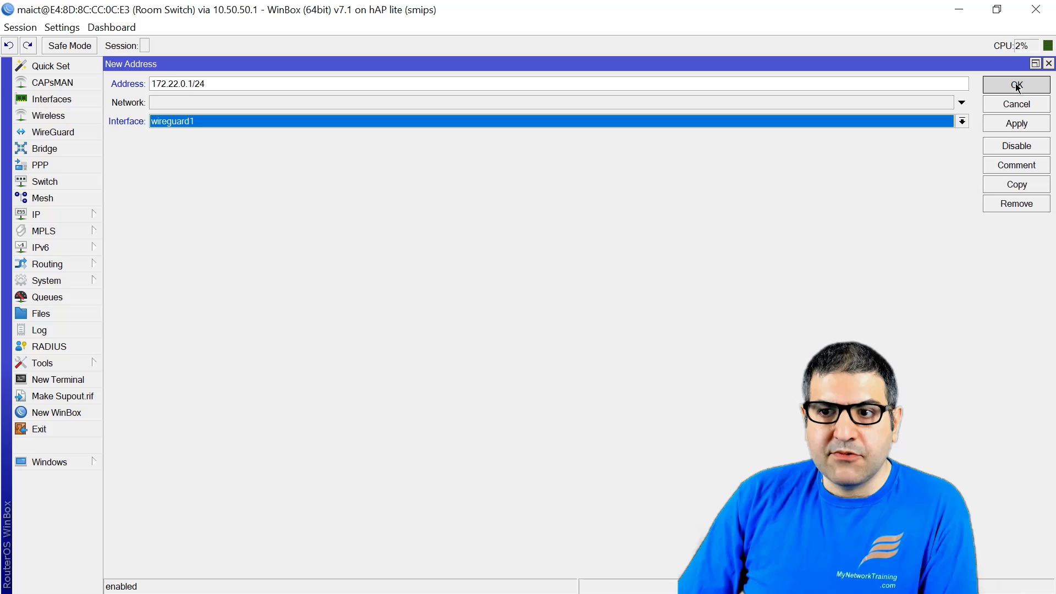
pyautogui.click(1016, 85)
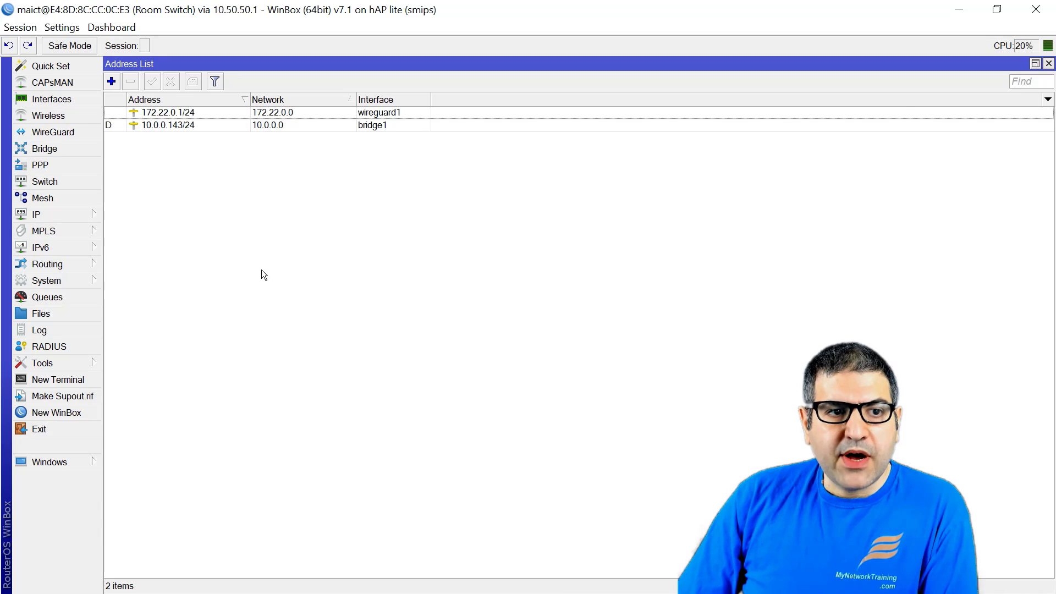
# Start a new peer on wireguard1 and create an empty client tunnel, pasting its public key into the peer
pyautogui.click(53, 131)
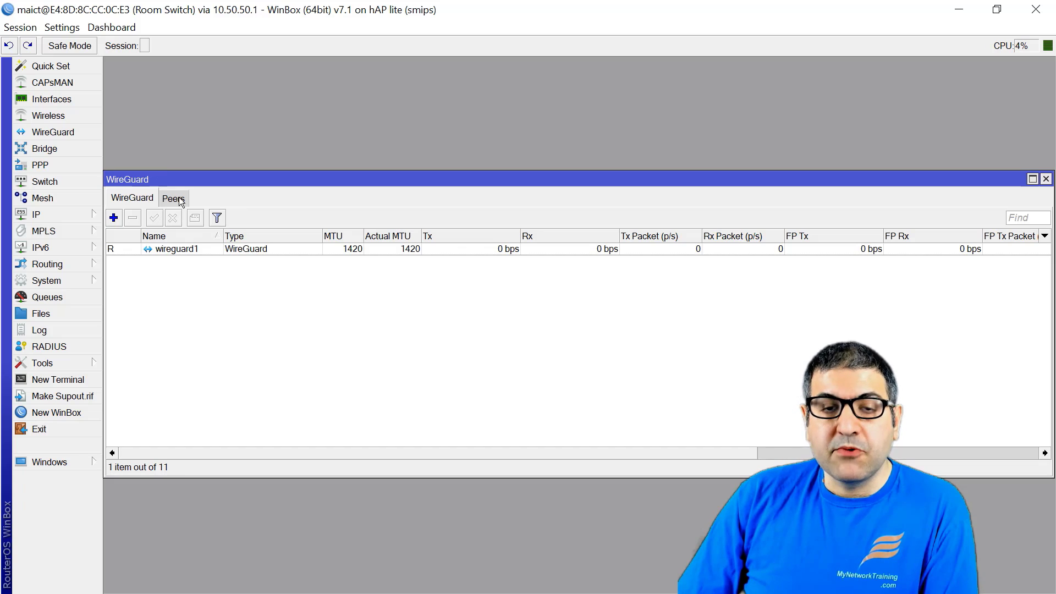
pyautogui.click(172, 197)
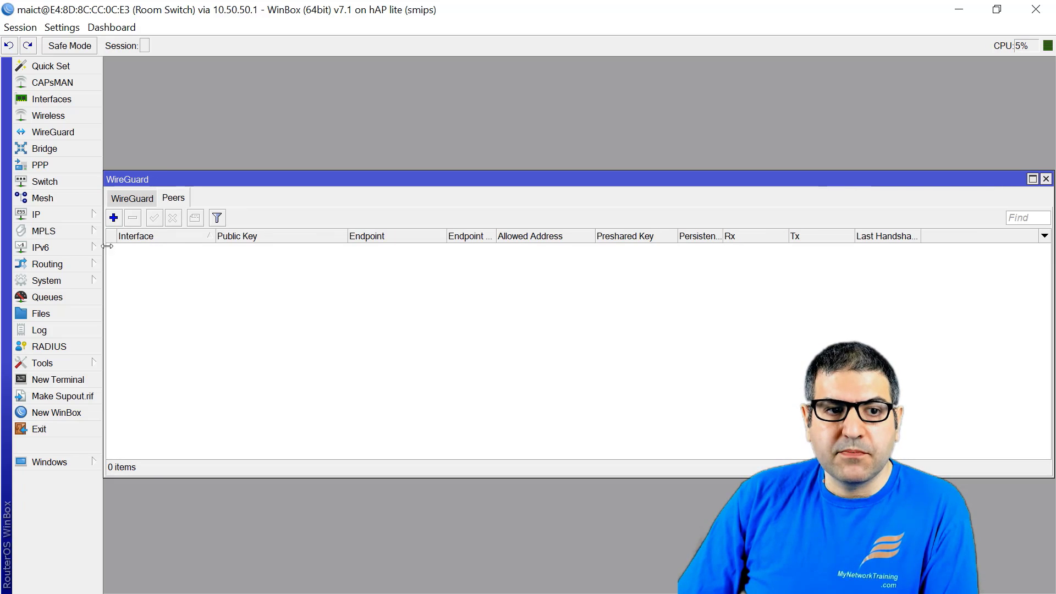
pyautogui.click(112, 216)
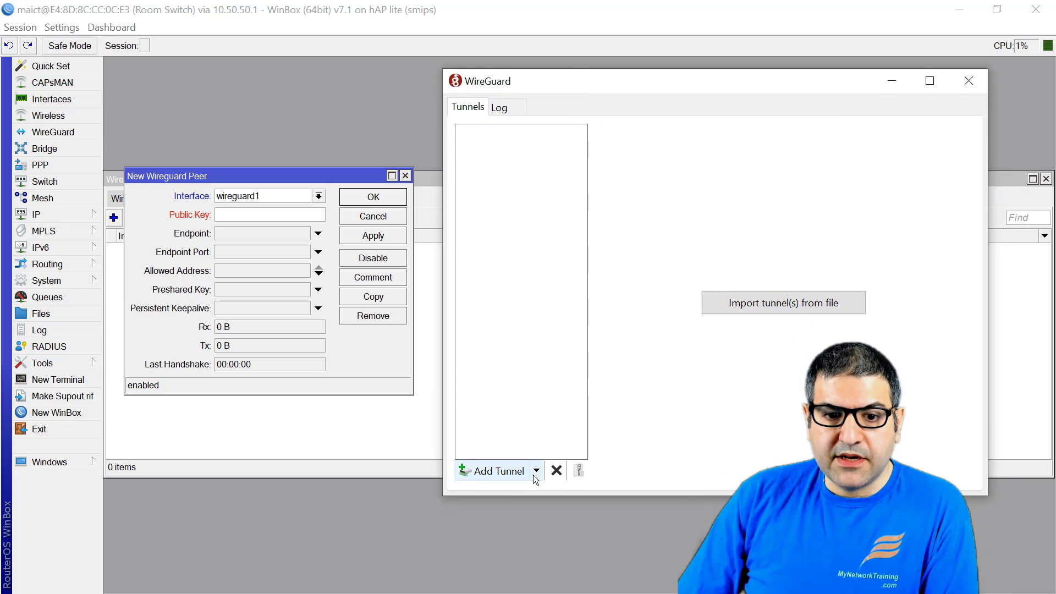
pyautogui.click(535, 471)
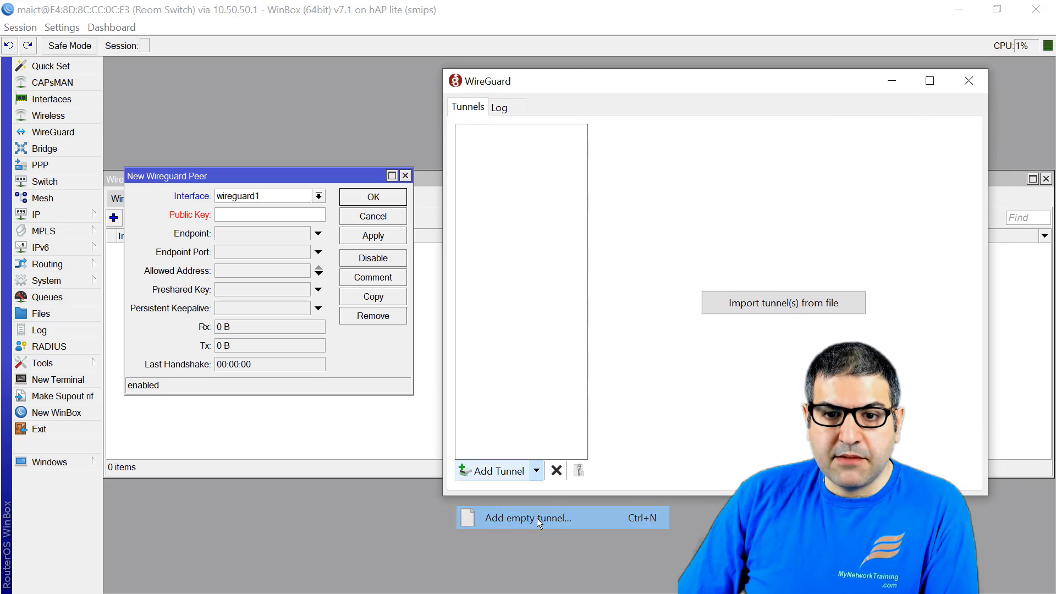
pyautogui.click(533, 517)
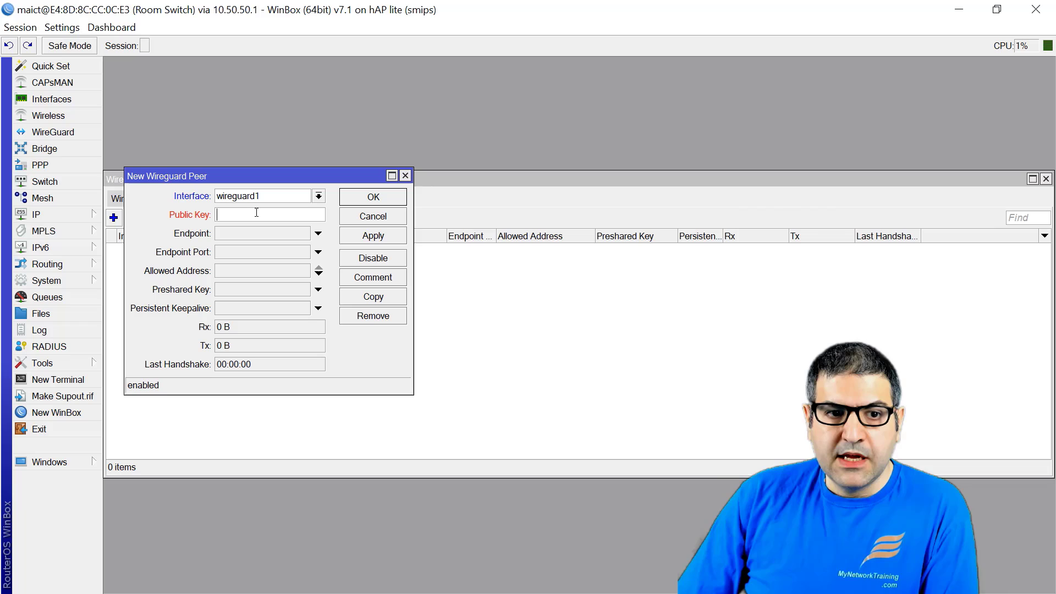
pyautogui.write('h/nbF0ZLodW5BL77wGg=')
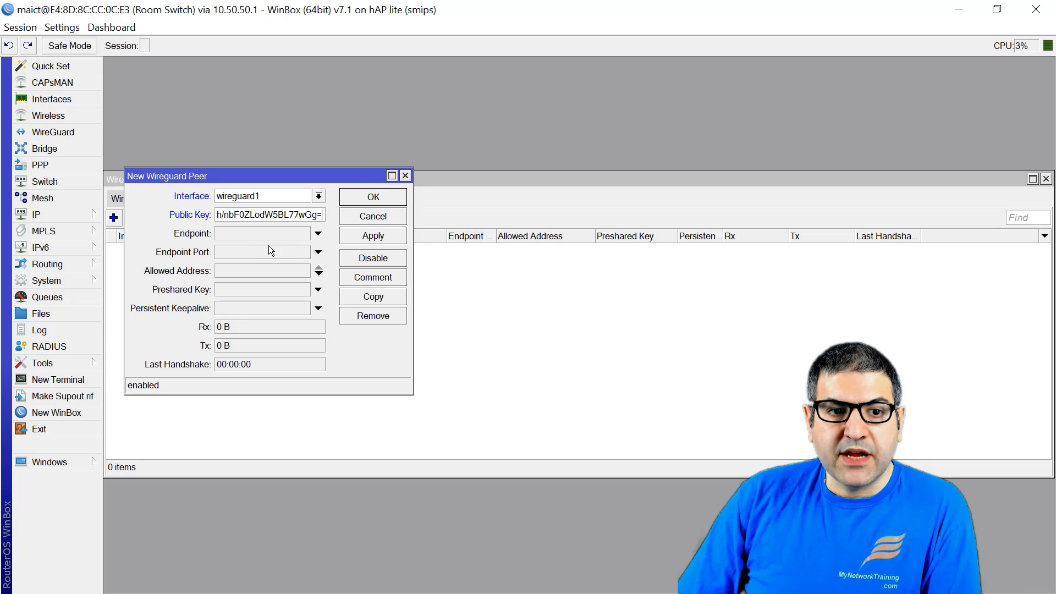
pyautogui.moveTo(244, 238)
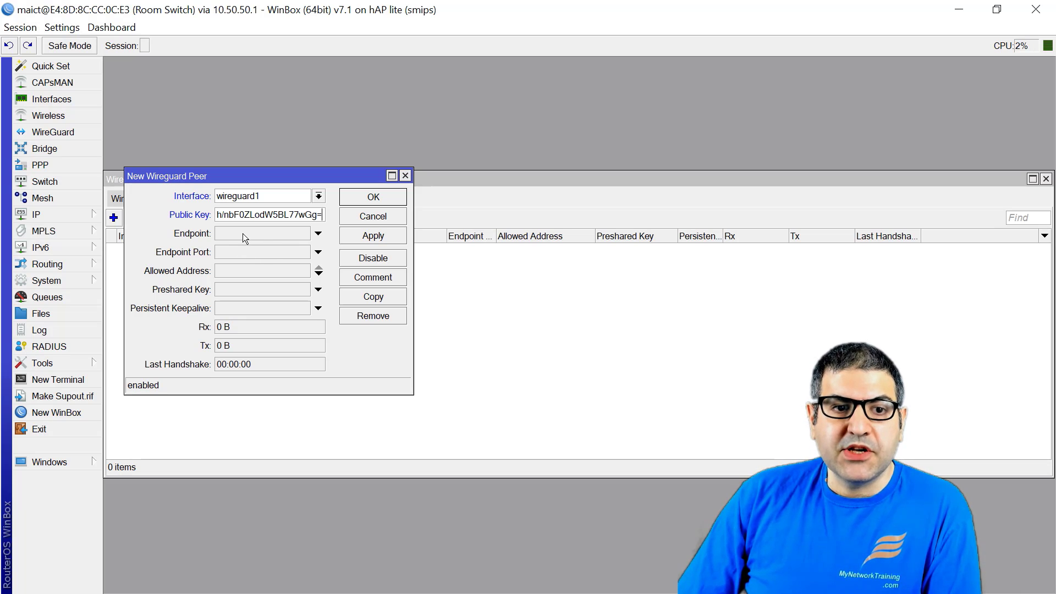
pyautogui.moveTo(253, 241)
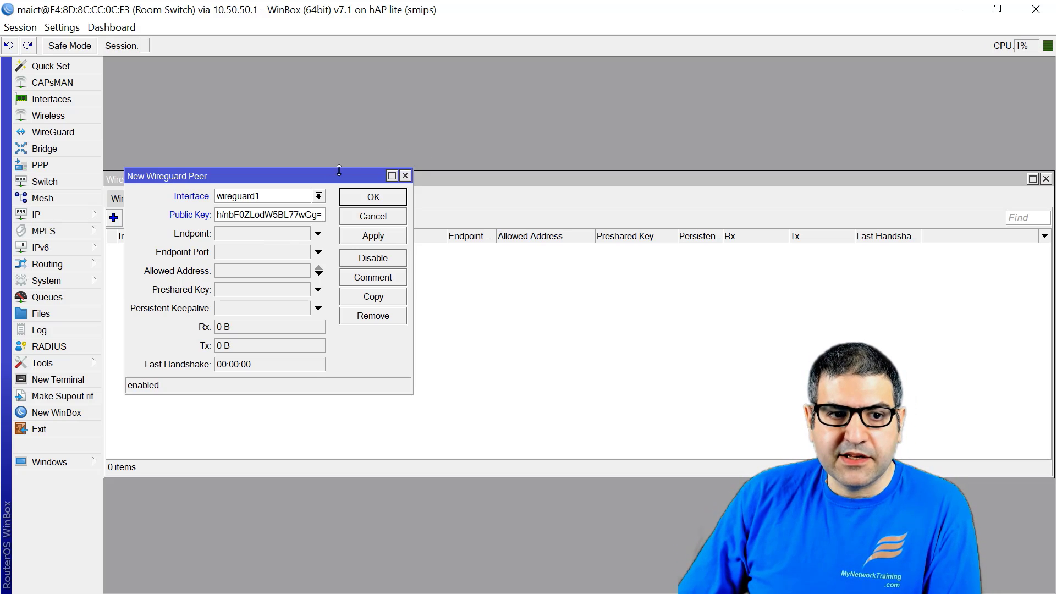
pyautogui.moveTo(230, 274)
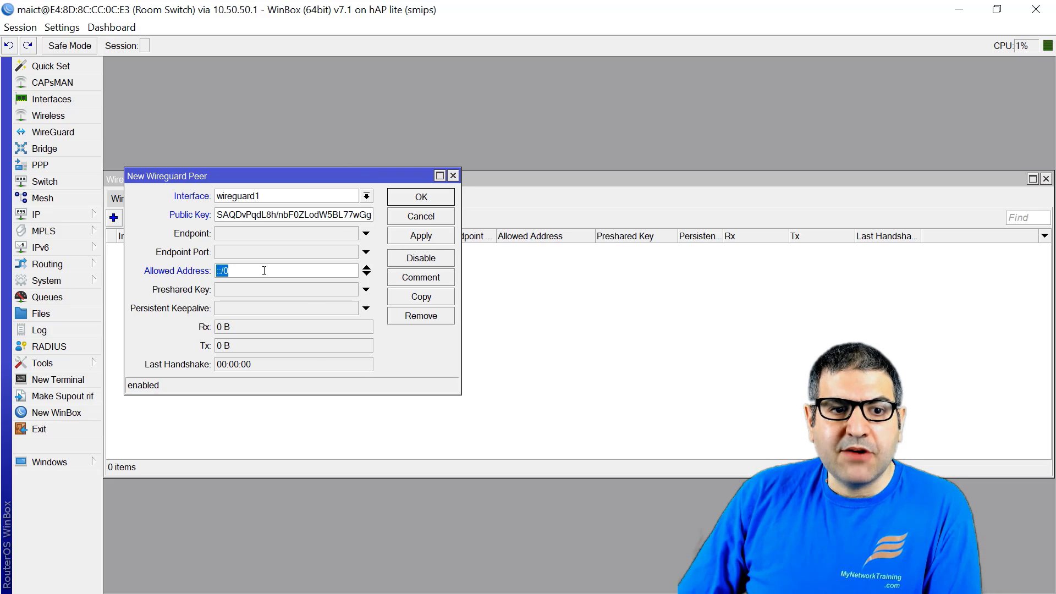
pyautogui.moveTo(265, 286)
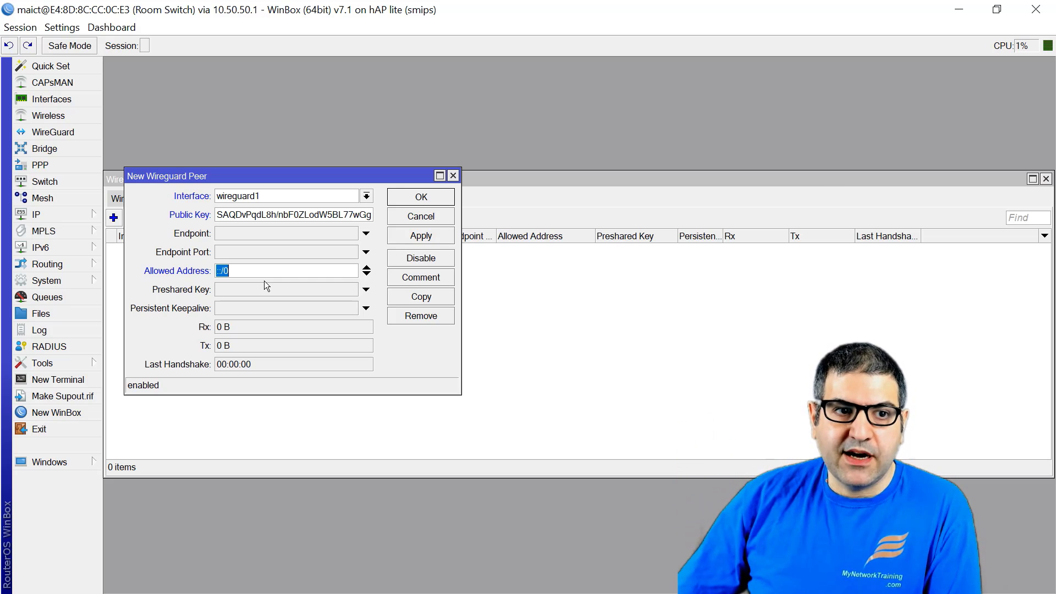
# Set the peer's Allowed Address to 172.22.0.2/32 and save the new peer
pyautogui.click(36, 214)
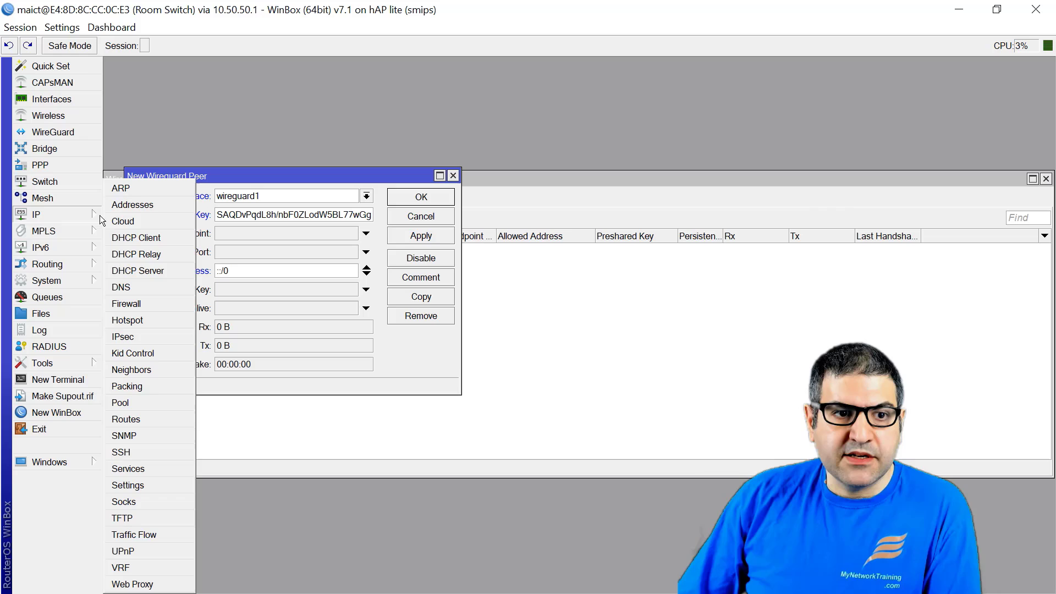
pyautogui.click(133, 204)
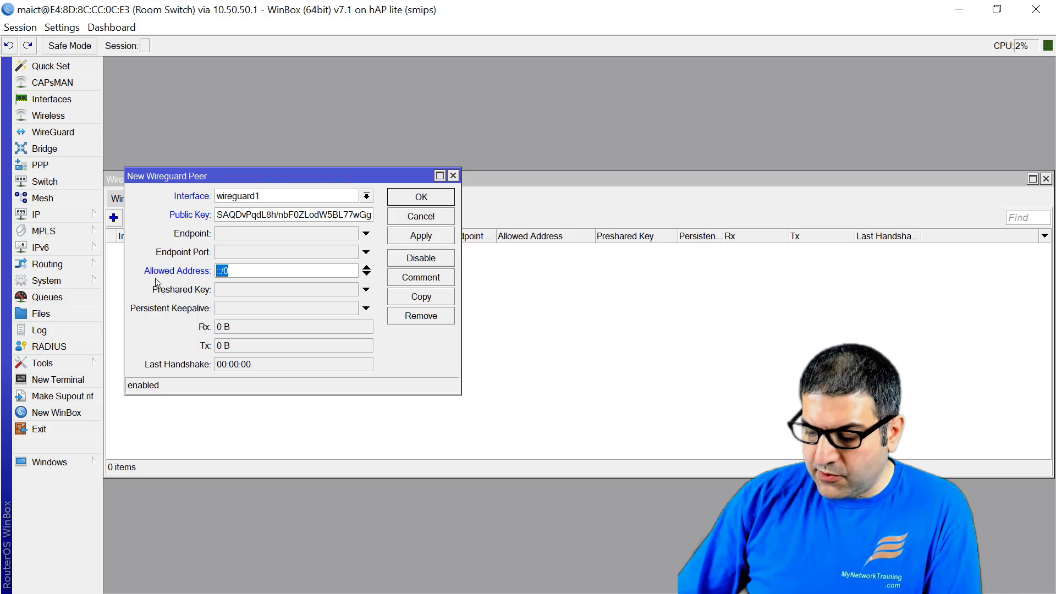
pyautogui.write('172.22.0.2')
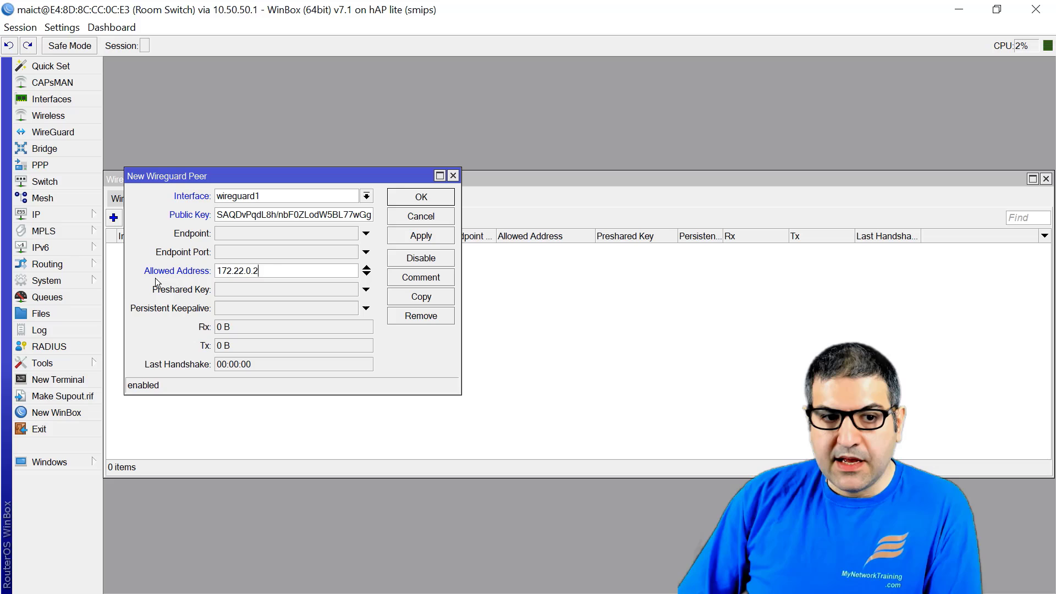
pyautogui.write('/')
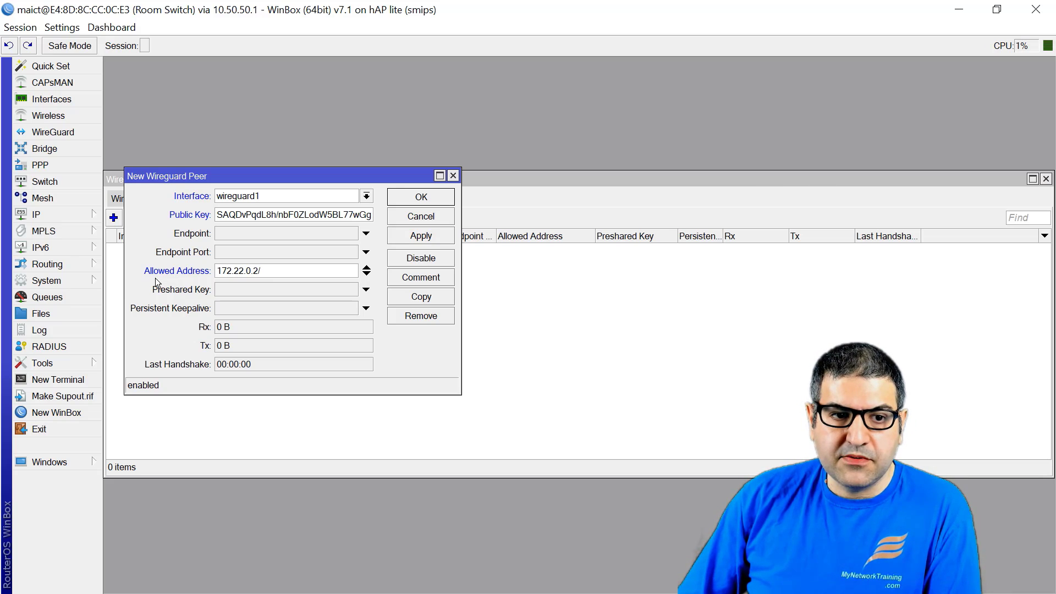
pyautogui.write('32')
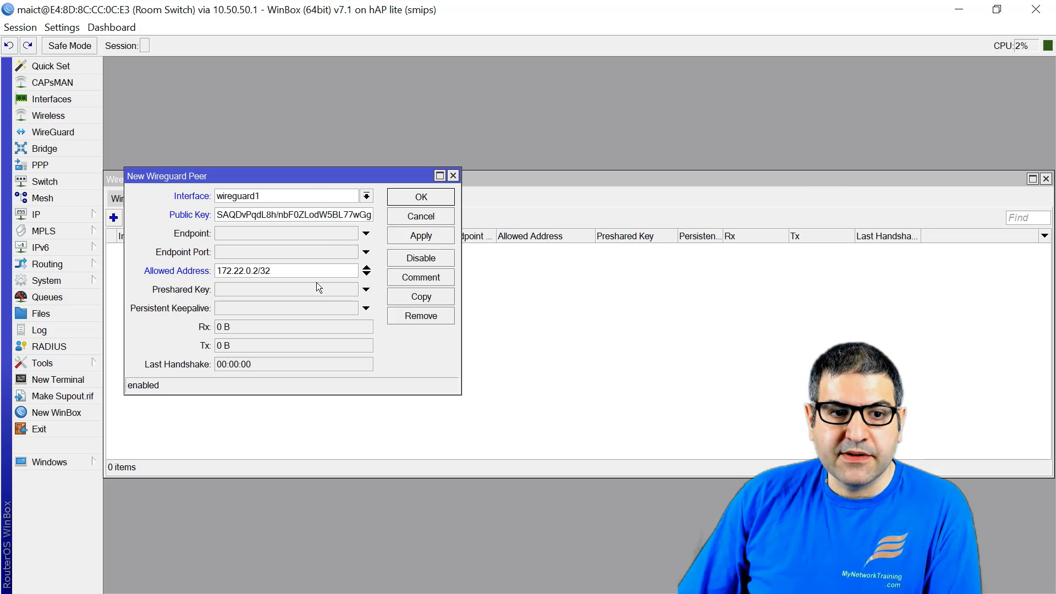
pyautogui.click(420, 235)
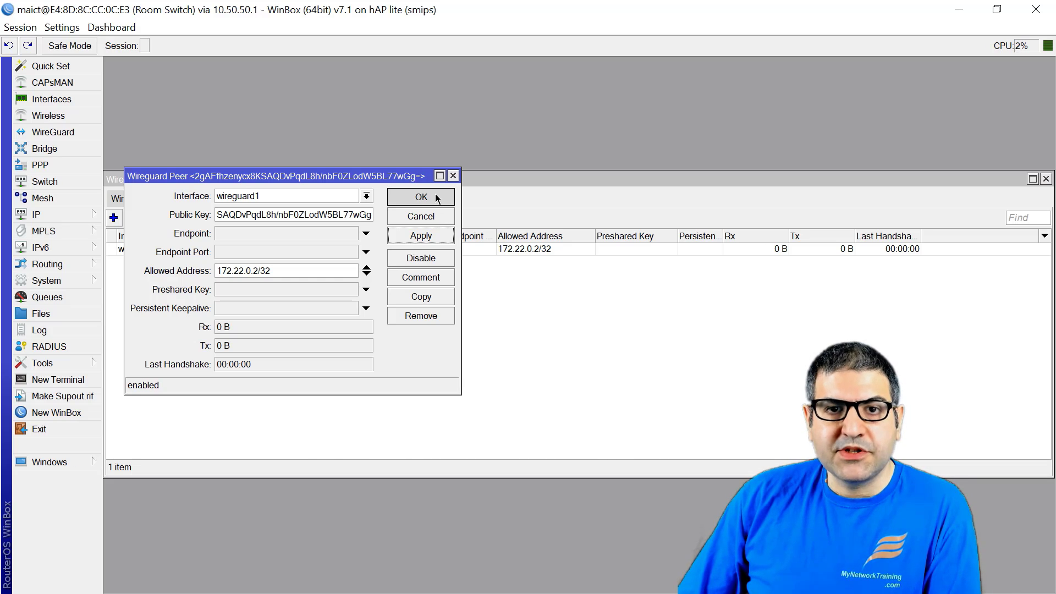
pyautogui.click(420, 197)
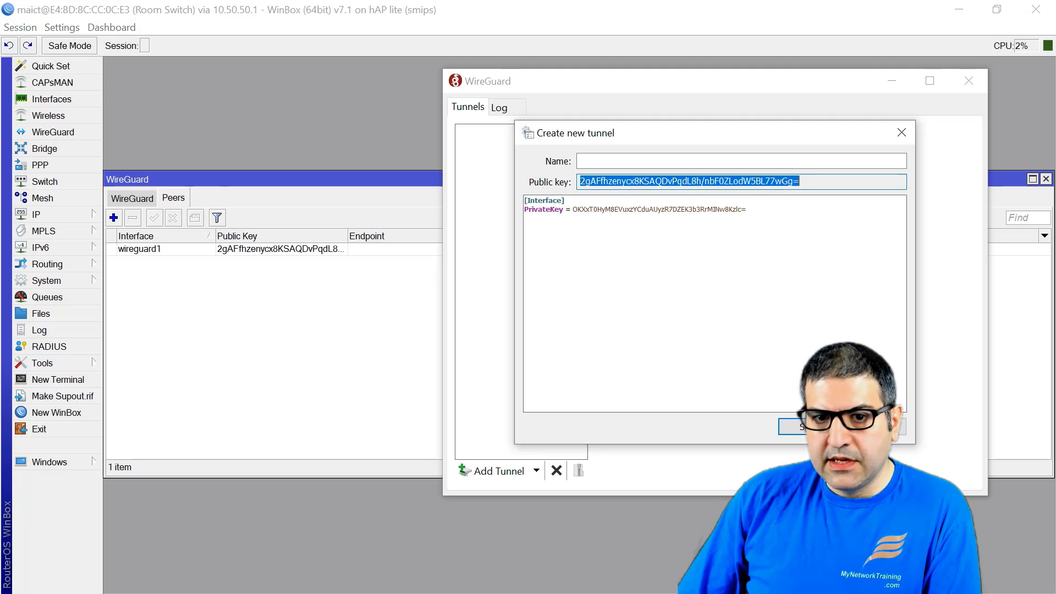
pyautogui.click(741, 161)
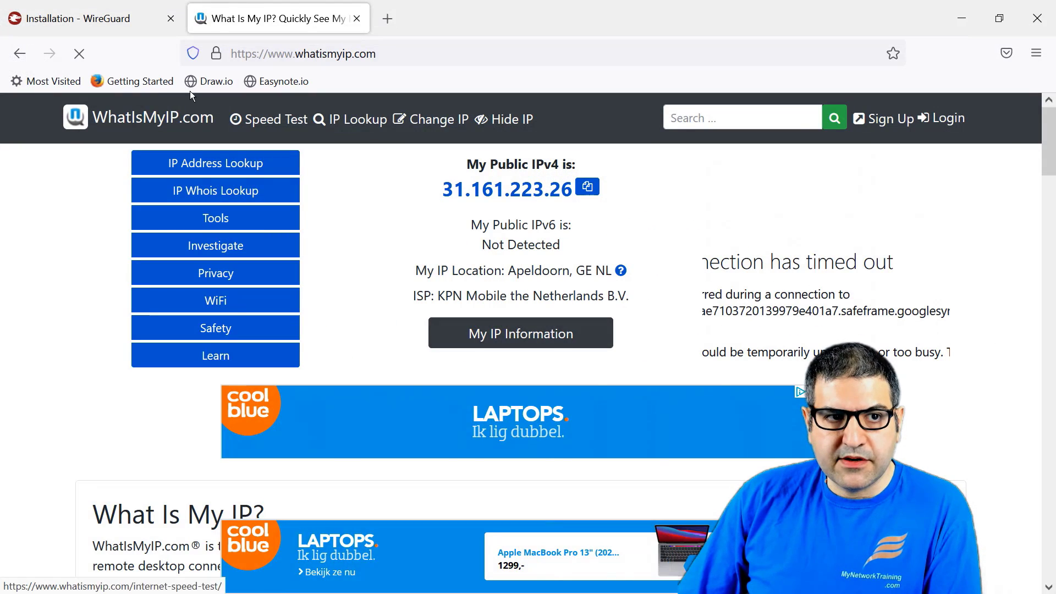
pyautogui.click(80, 18)
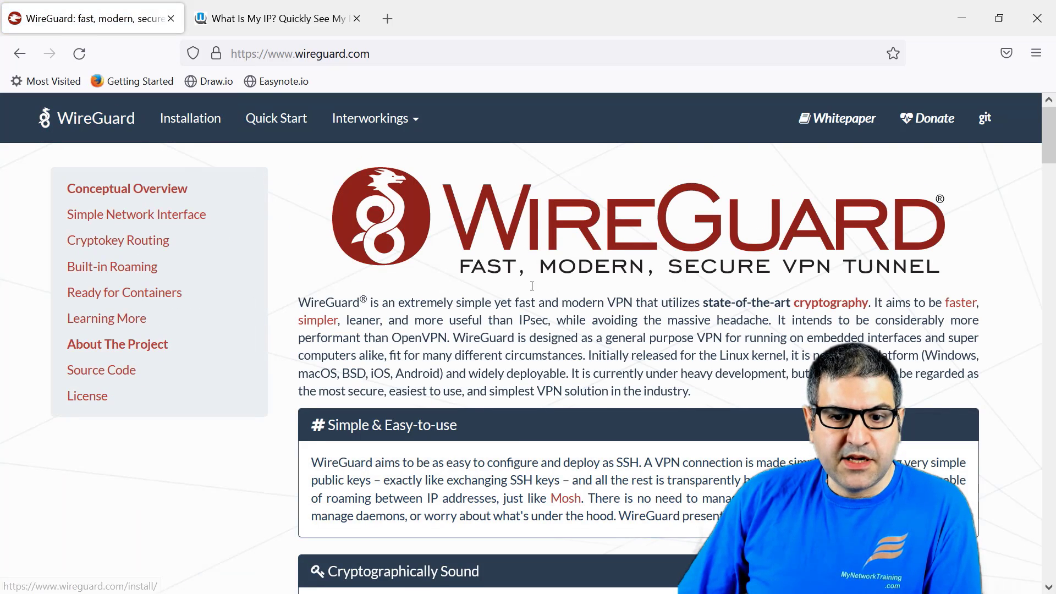
pyautogui.scroll(-3)
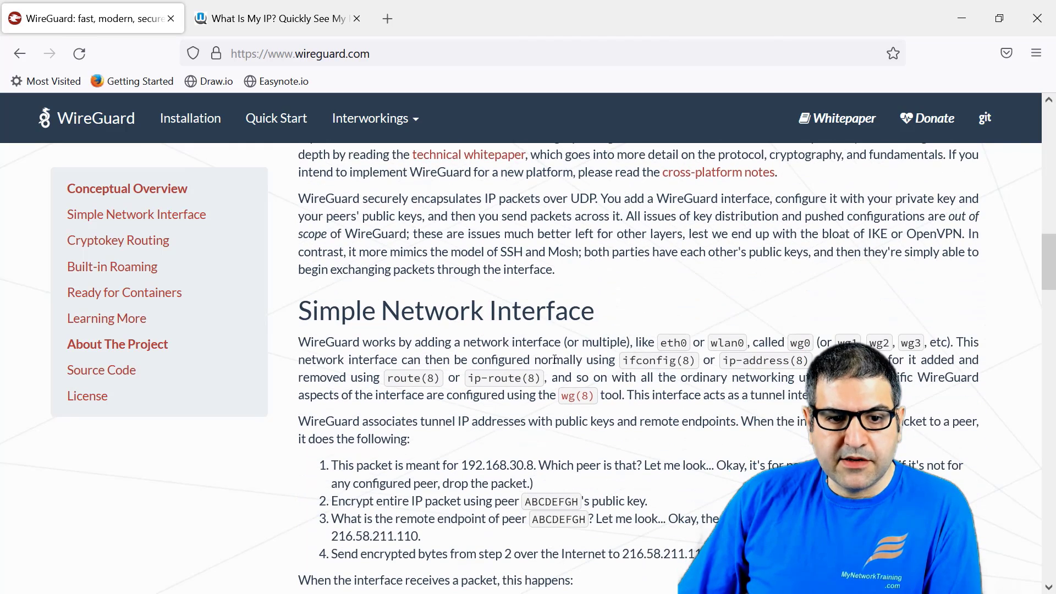
pyautogui.moveTo(308, 342); pyautogui.dragTo(550, 342)
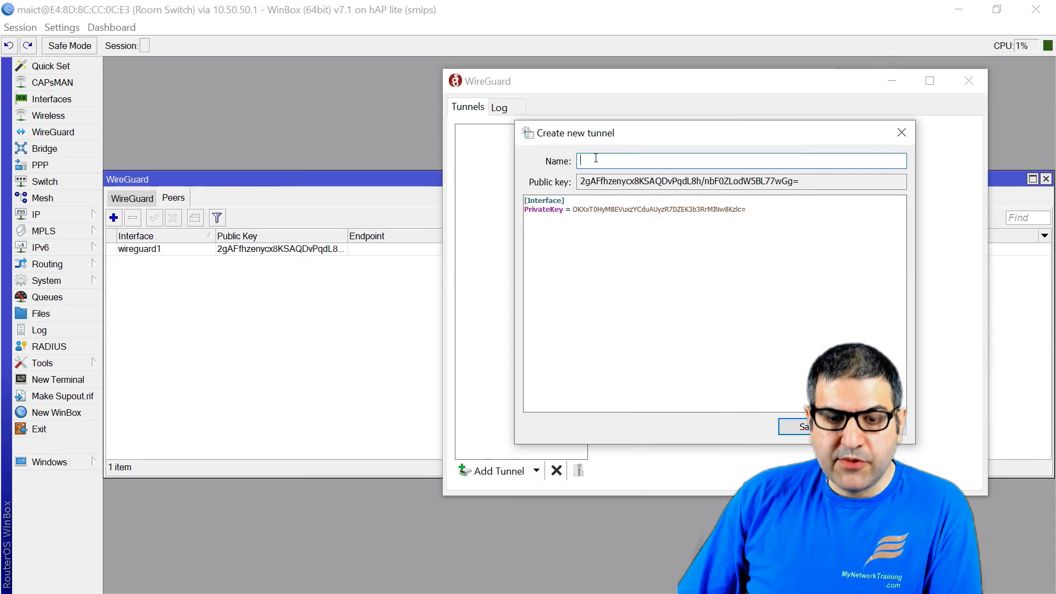
# Name the tunnel wg0 and give it Address = 172.22.0.2/32
pyautogui.write('w')
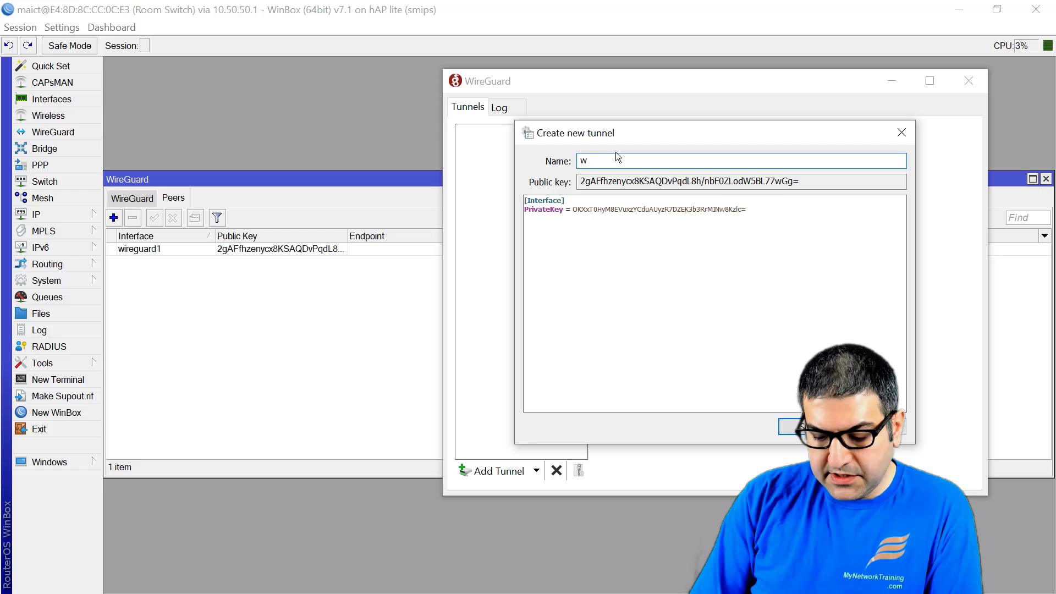
pyautogui.write('g0')
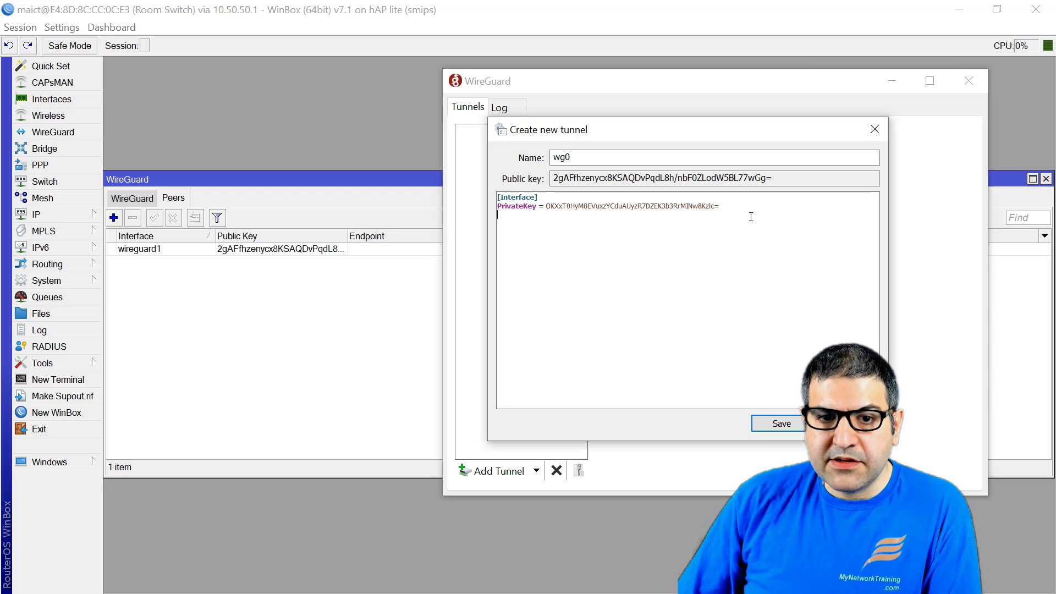
pyautogui.write('address')
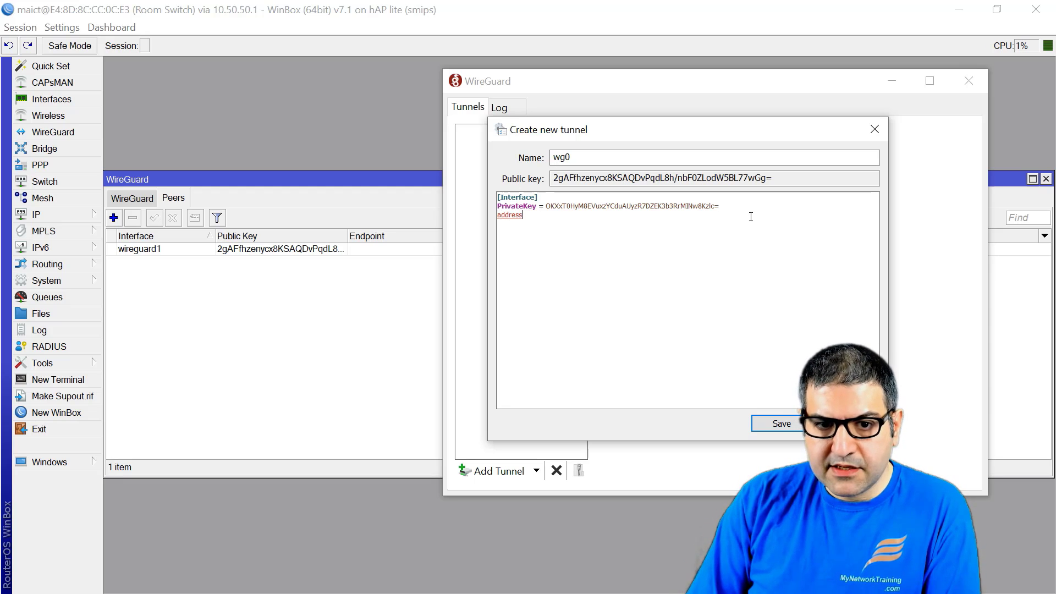
pyautogui.write('=')
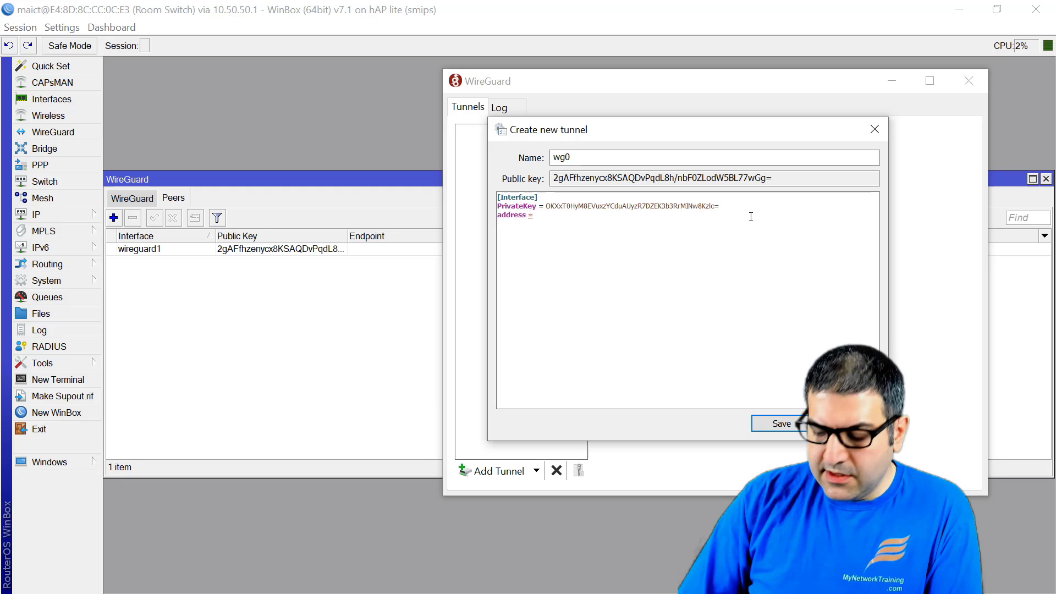
pyautogui.write('172.22.0.2')
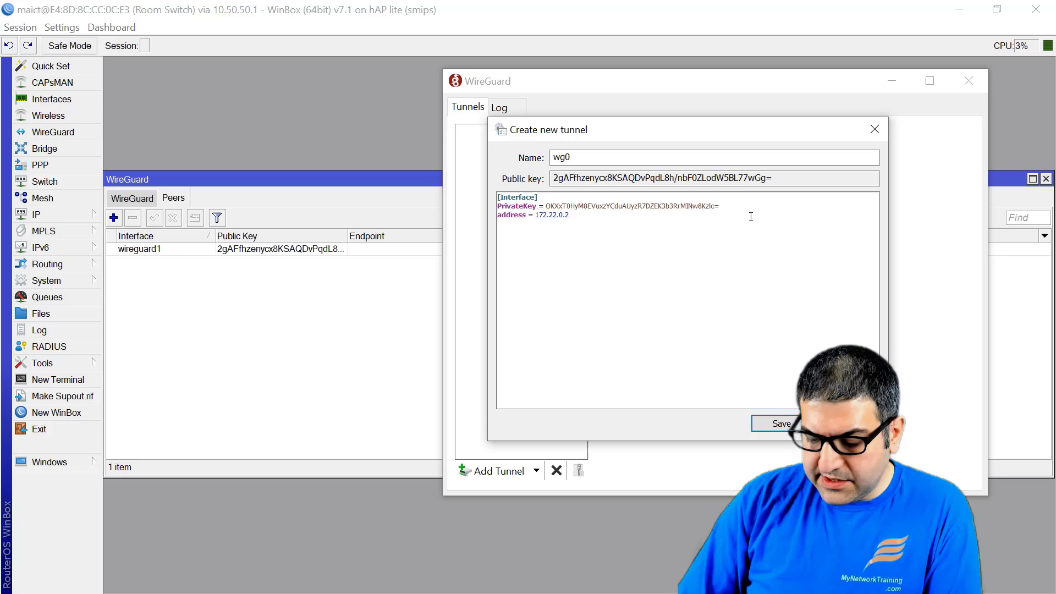
pyautogui.write('/32')
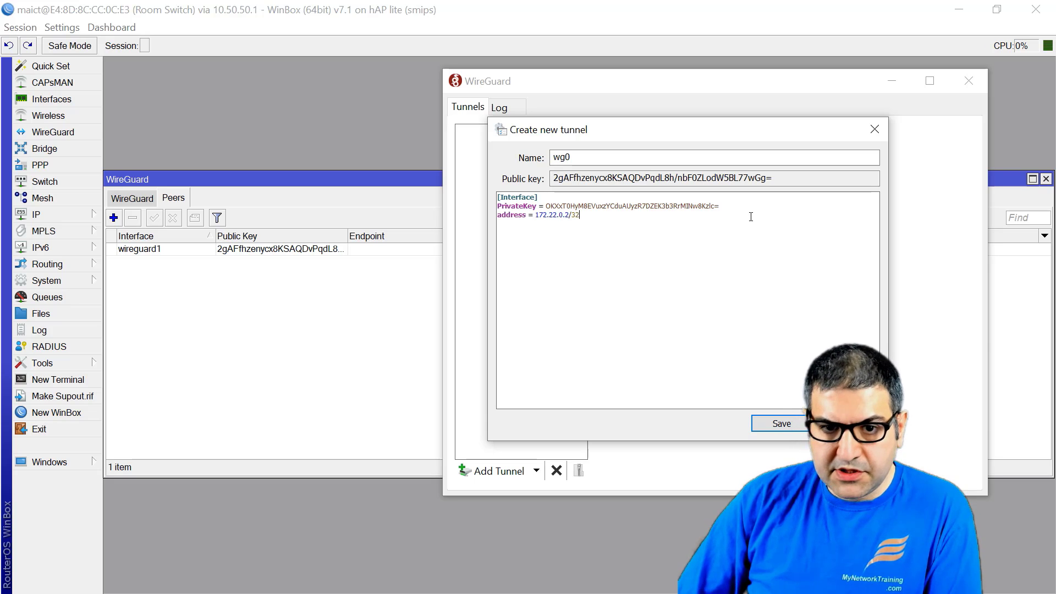
# Check the router peer's Allowed Address, then add a DNS = 1.1.1 line to the tunnel
pyautogui.click(781, 423)
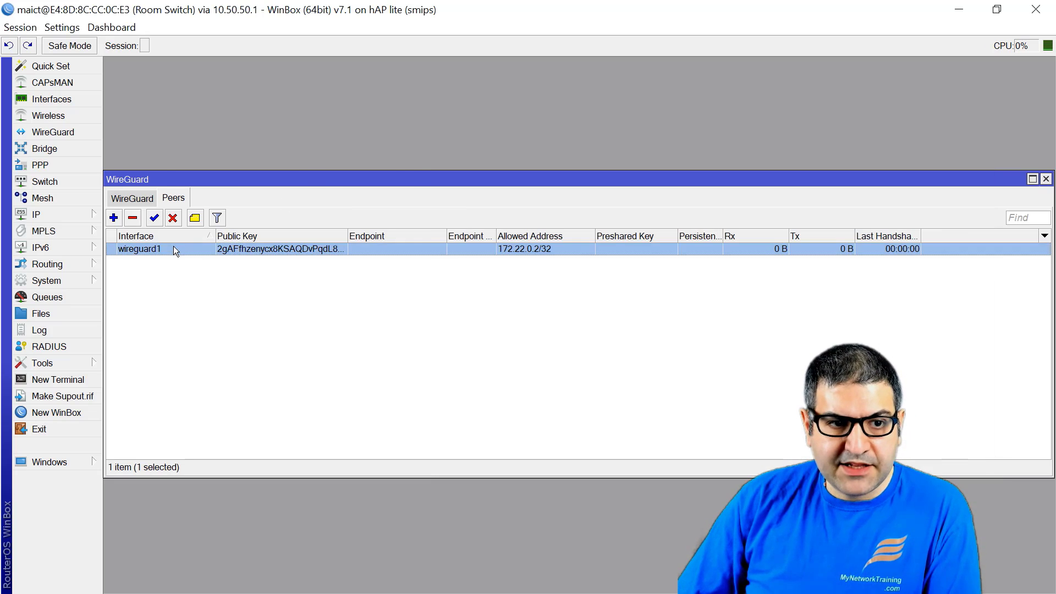
pyautogui.doubleClick(140, 248)
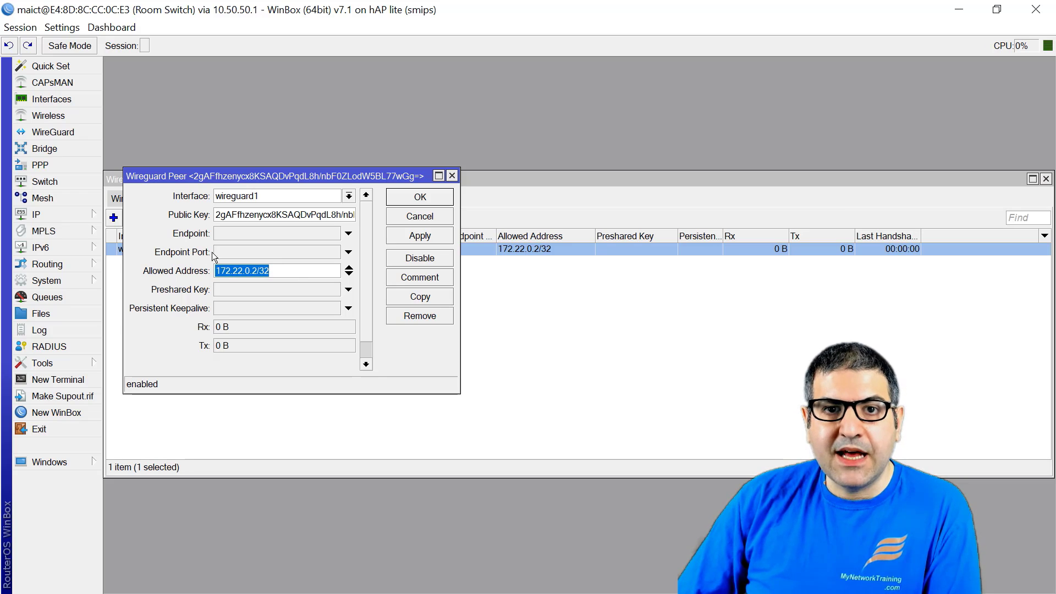
pyautogui.click(419, 196)
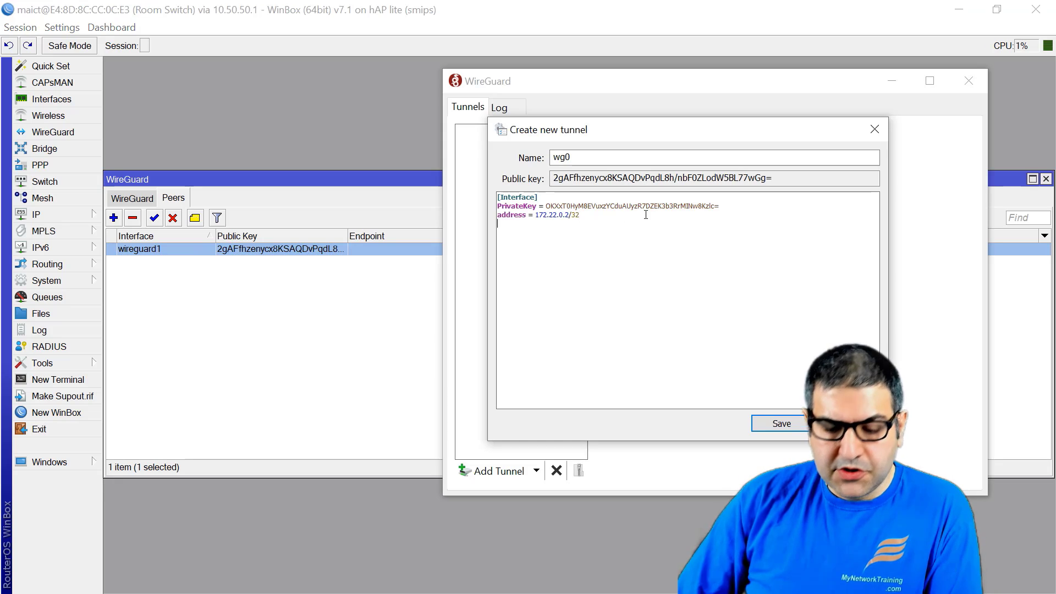
pyautogui.write('DNS = 1')
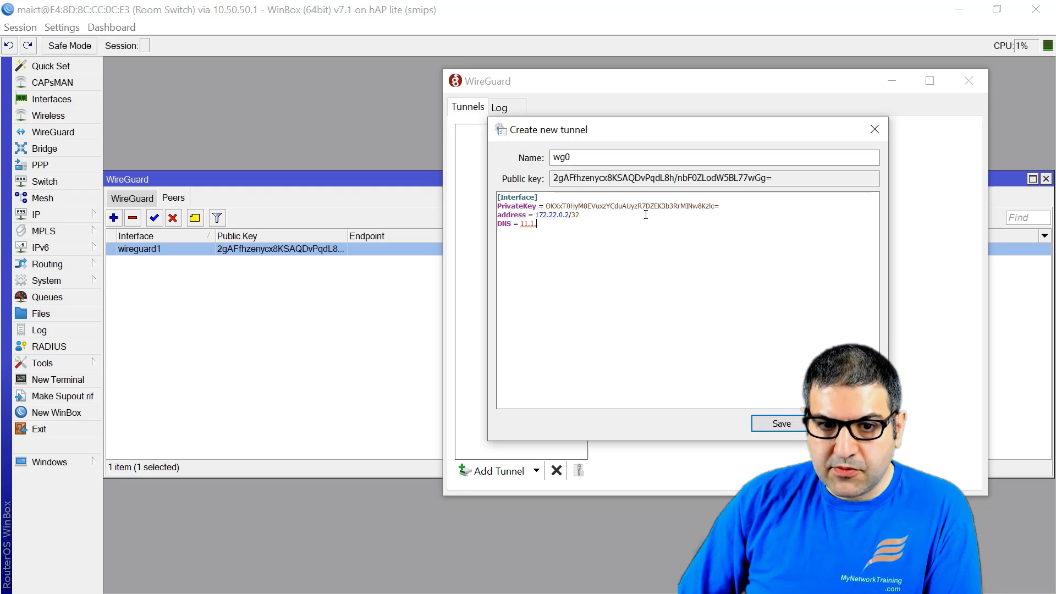
pyautogui.write('1.1.1')
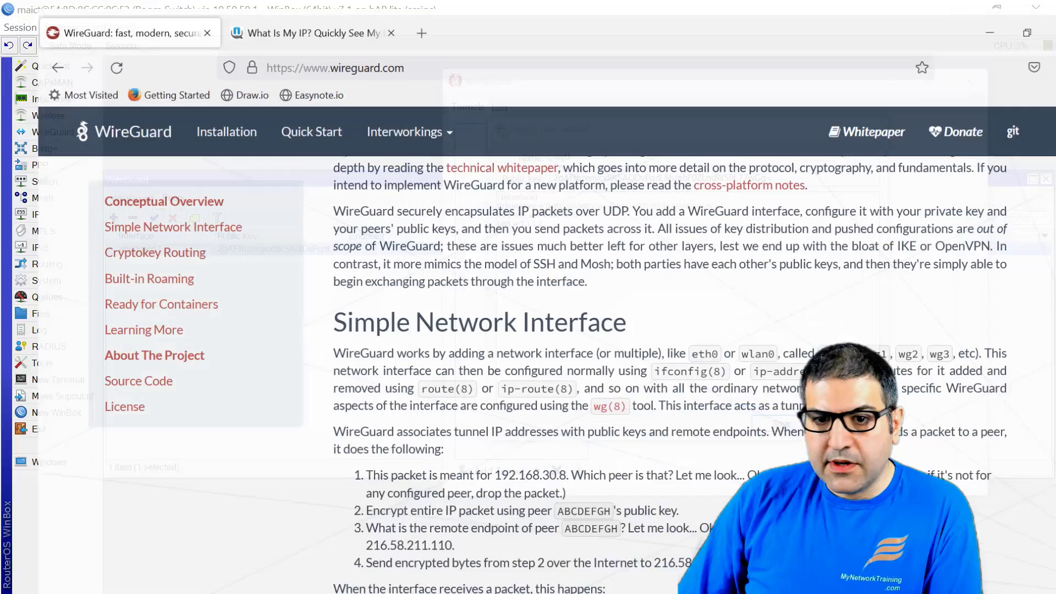
# Select the [Peer] block from the Cryptokey Routing client example on wireguard.com
pyautogui.scroll(-3)
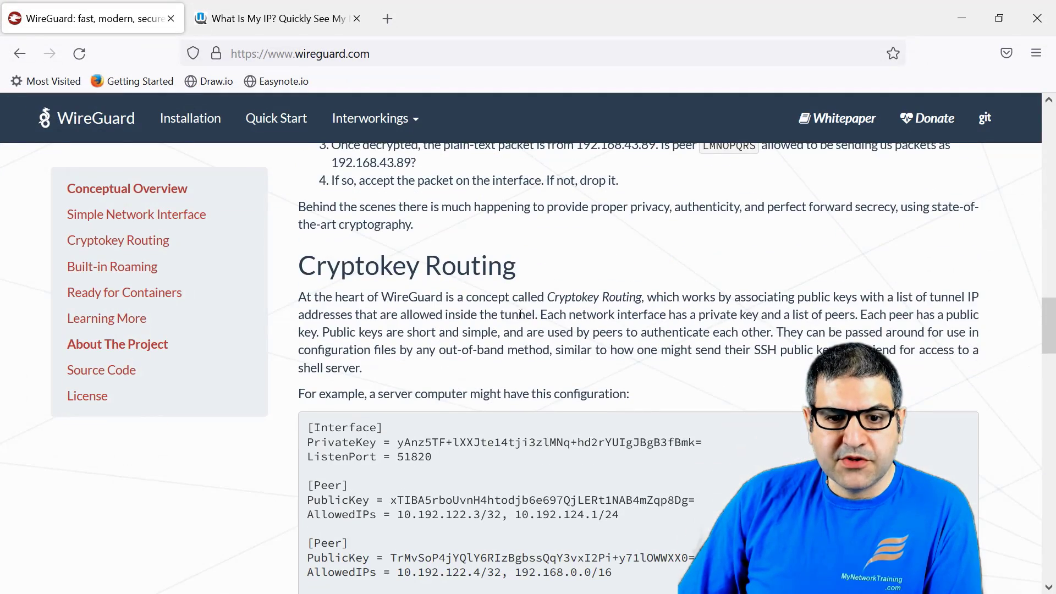
pyautogui.scroll(-3)
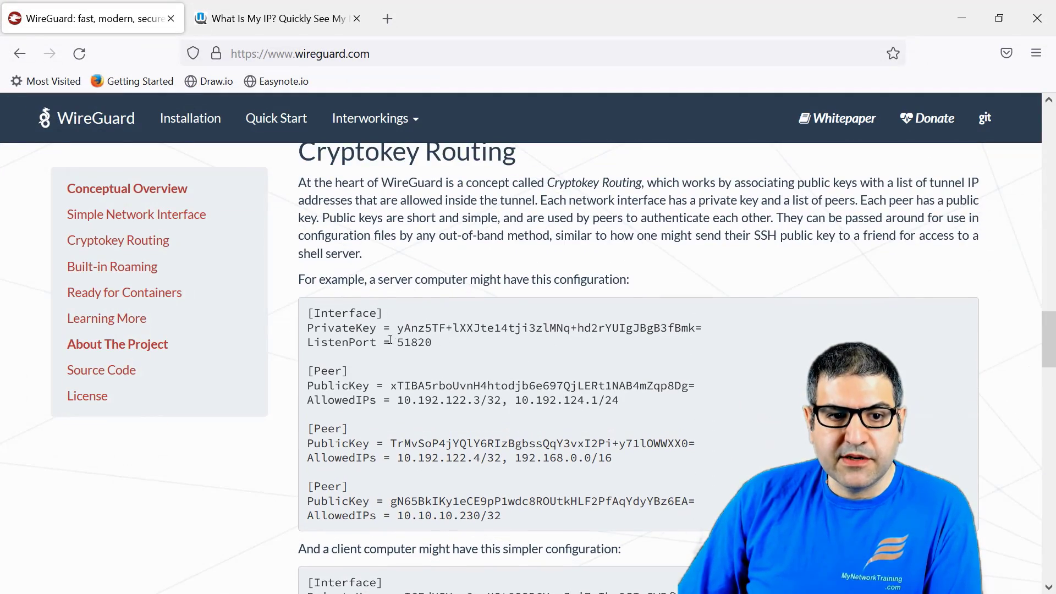
pyautogui.scroll(-3)
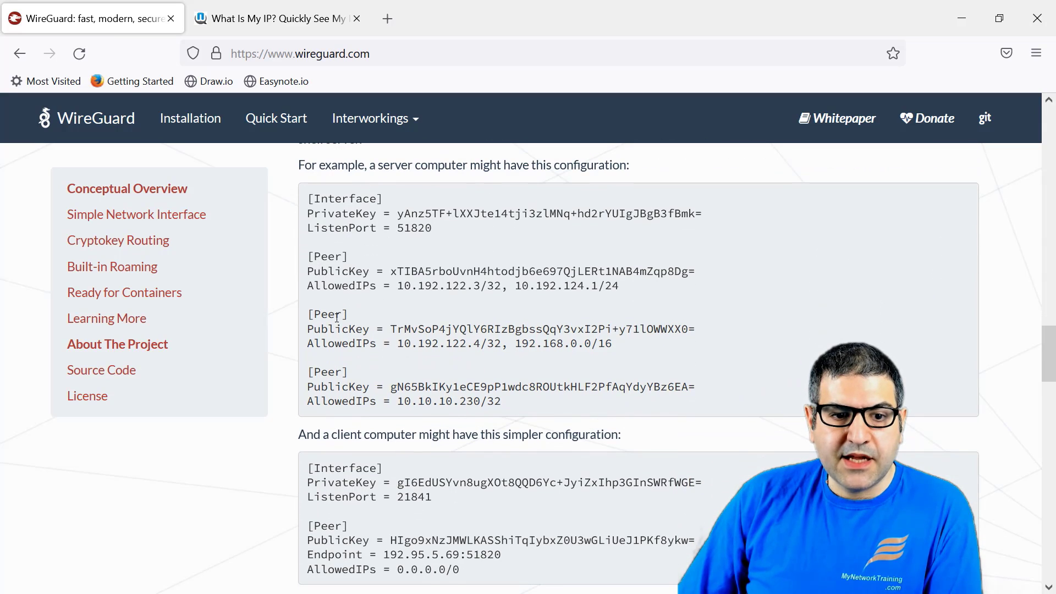
pyautogui.scroll(-3)
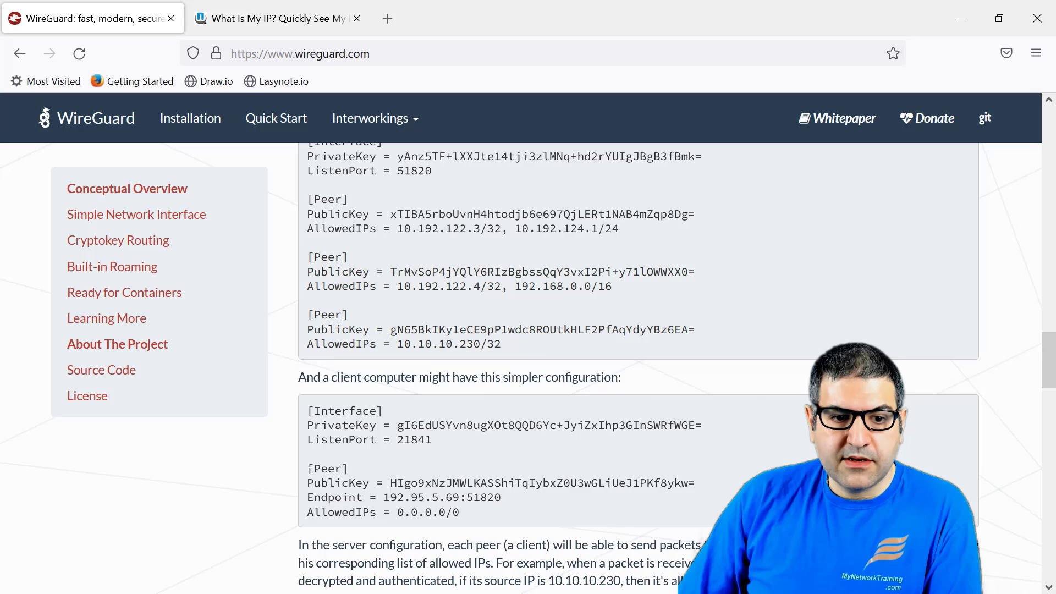
pyautogui.moveTo(307, 468); pyautogui.dragTo(460, 512)
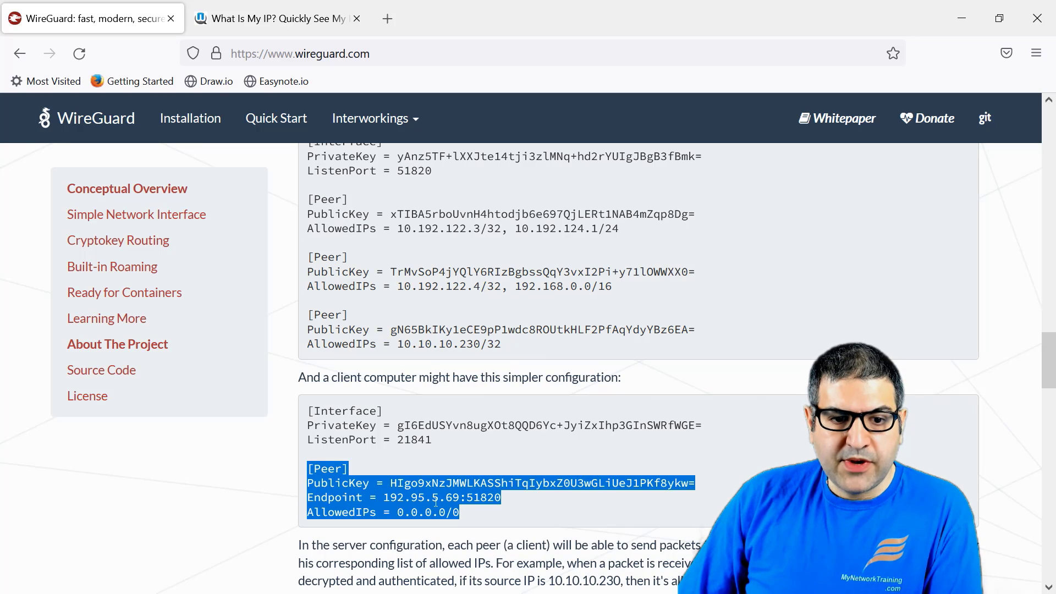
pyautogui.moveTo(682, 299)
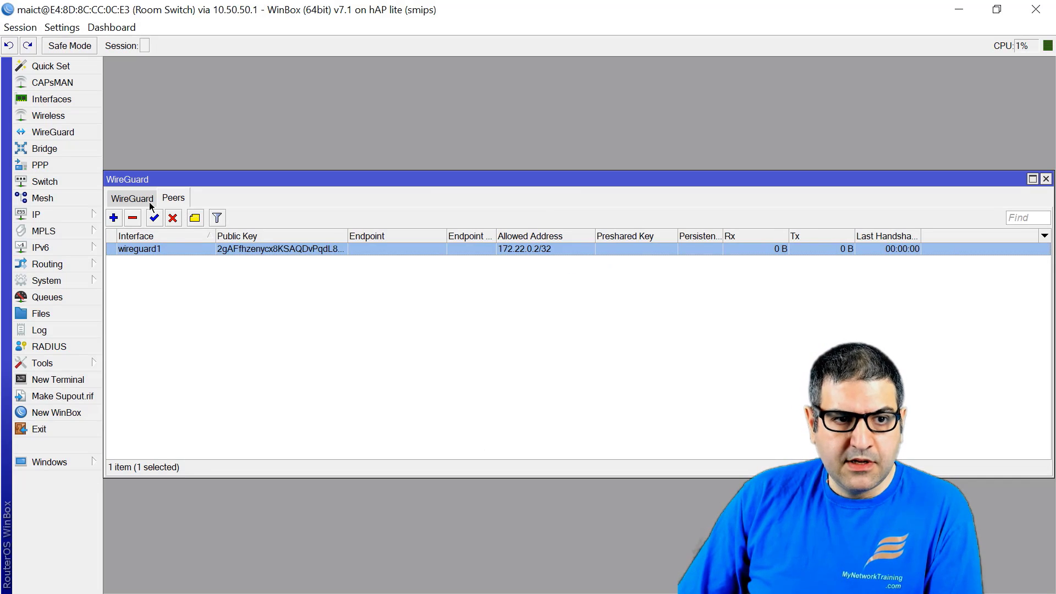
# Copy wireguard1's public key into the wg0 peer section and note its listen port 13231
pyautogui.doubleClick(138, 248)
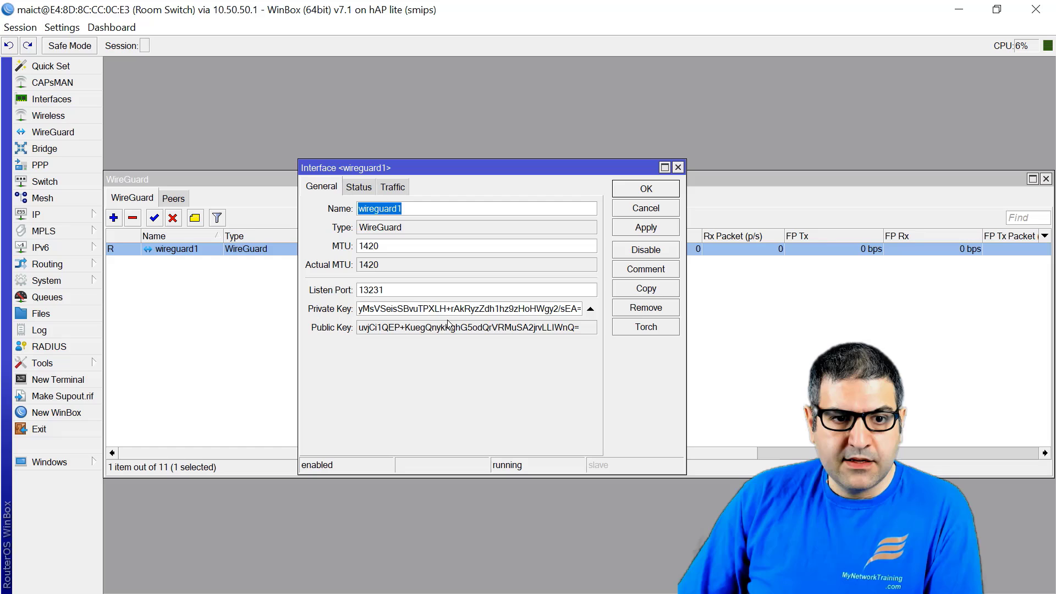
pyautogui.rightClick(464, 327)
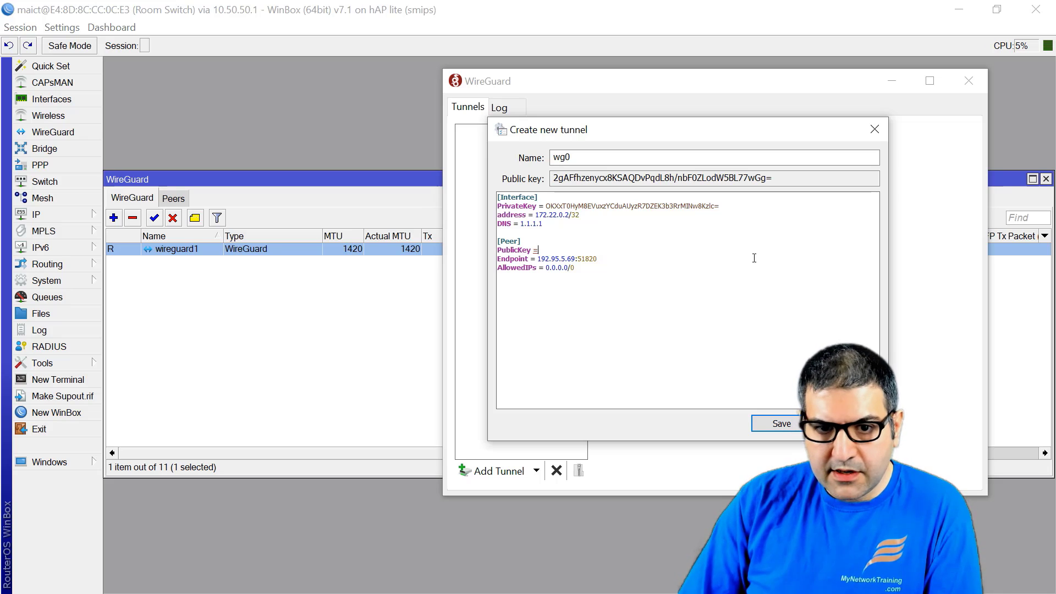
pyautogui.write('uvjCi1QEP+KuegQnykKghG5odQrVRMuSA2jrvLLIWnQ=')
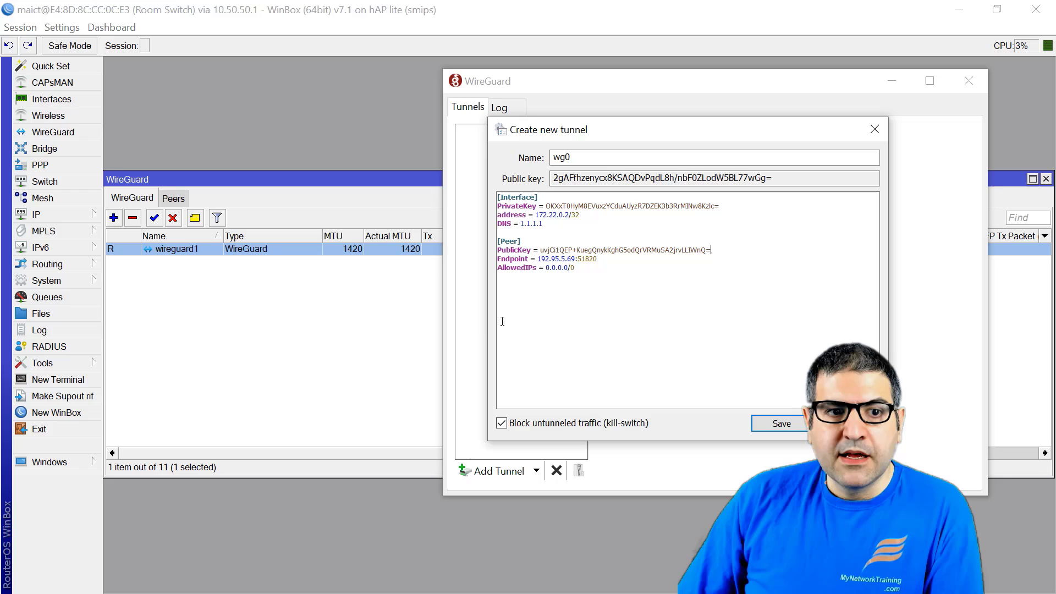
pyautogui.moveTo(414, 266)
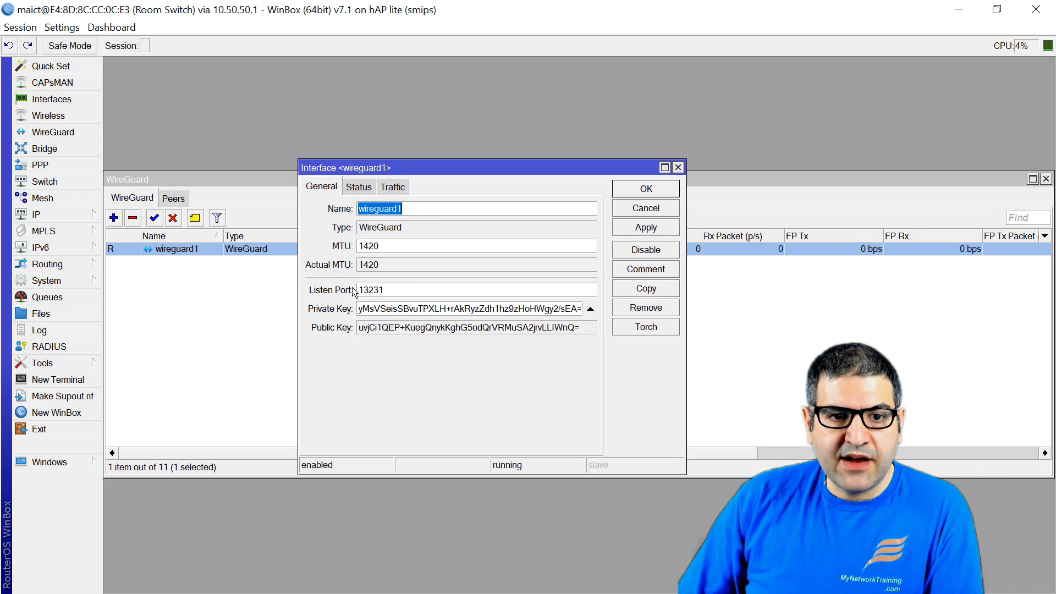
pyautogui.click(371, 289)
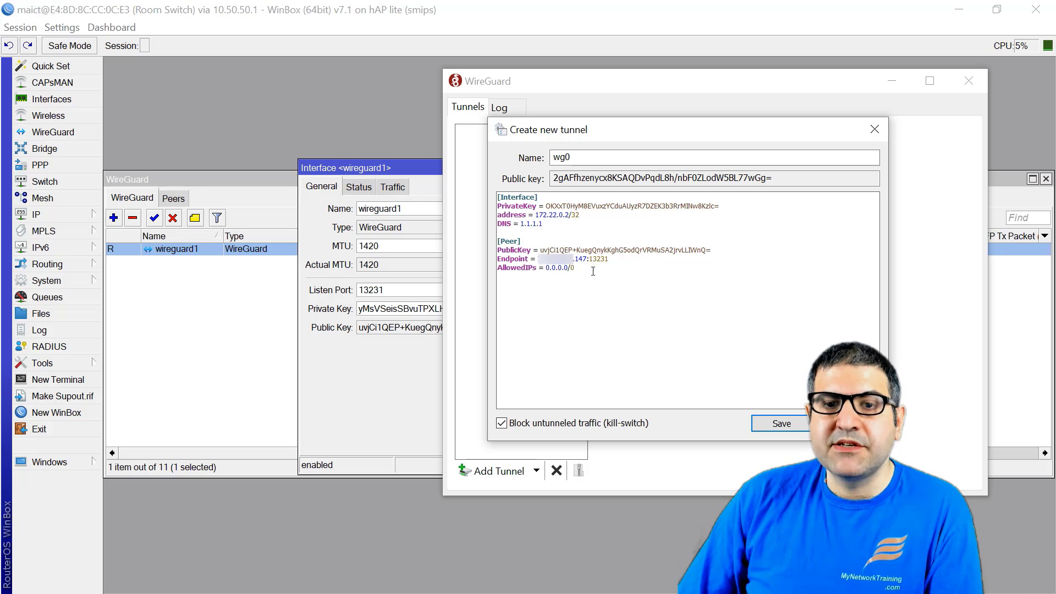
pyautogui.moveTo(722, 289)
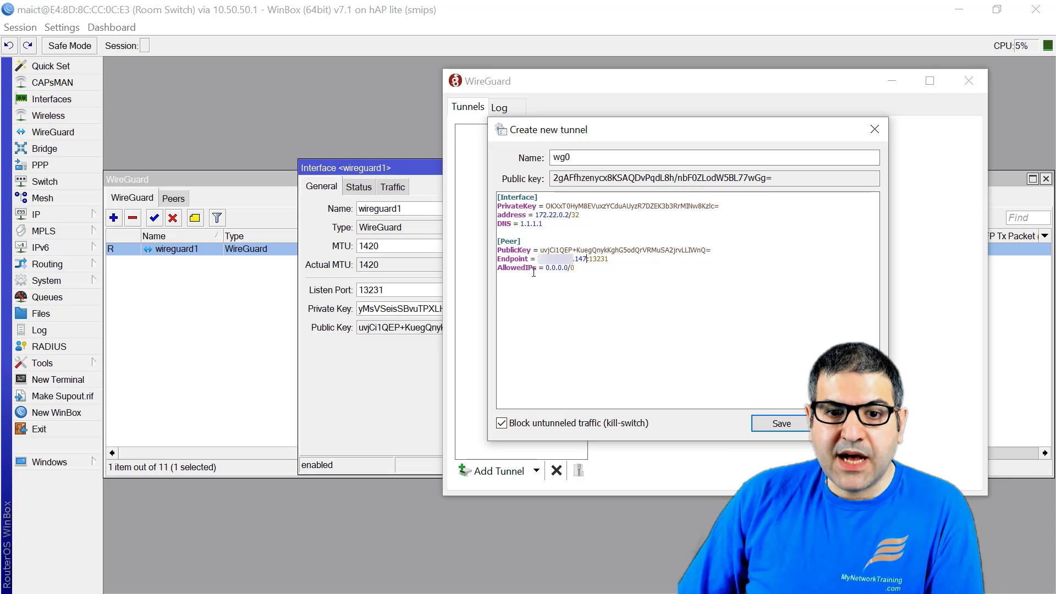
# Highlight the AllowedIPs = 0.0.0.0/0 range in the wg0 peer section to explain it
pyautogui.doubleClick(552, 268)
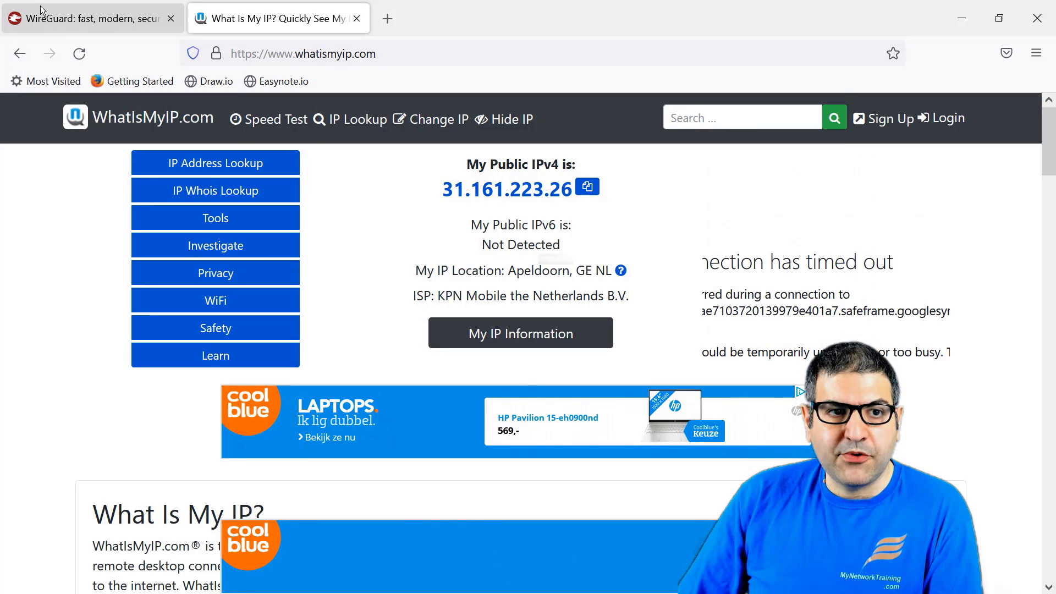
# Find the PersistentKeepalive field name in the Quick Start's NAT and Firewall Traversal Persistence section
pyautogui.click(88, 19)
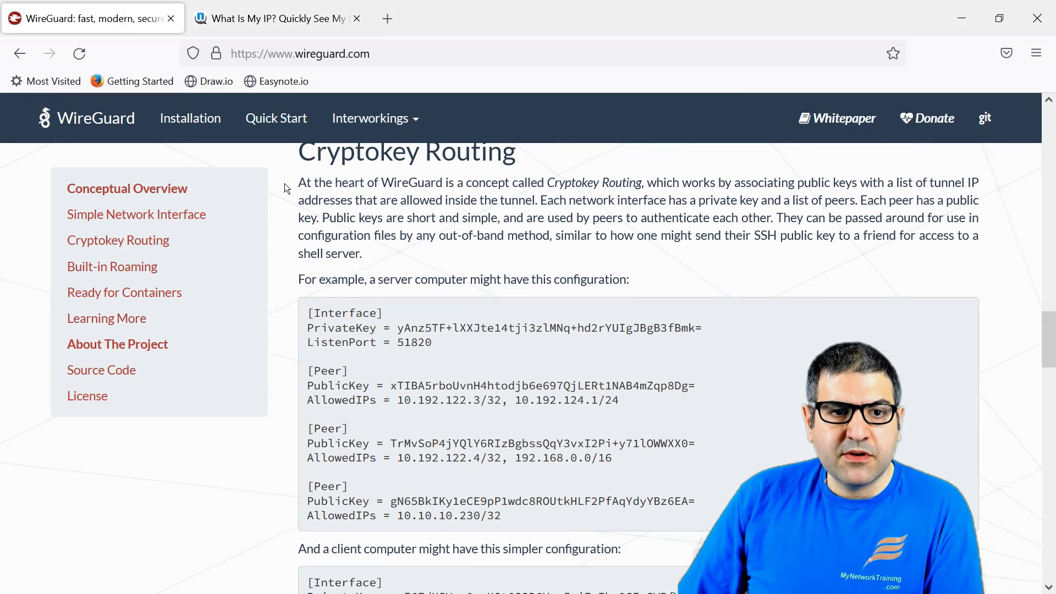
pyautogui.click(275, 118)
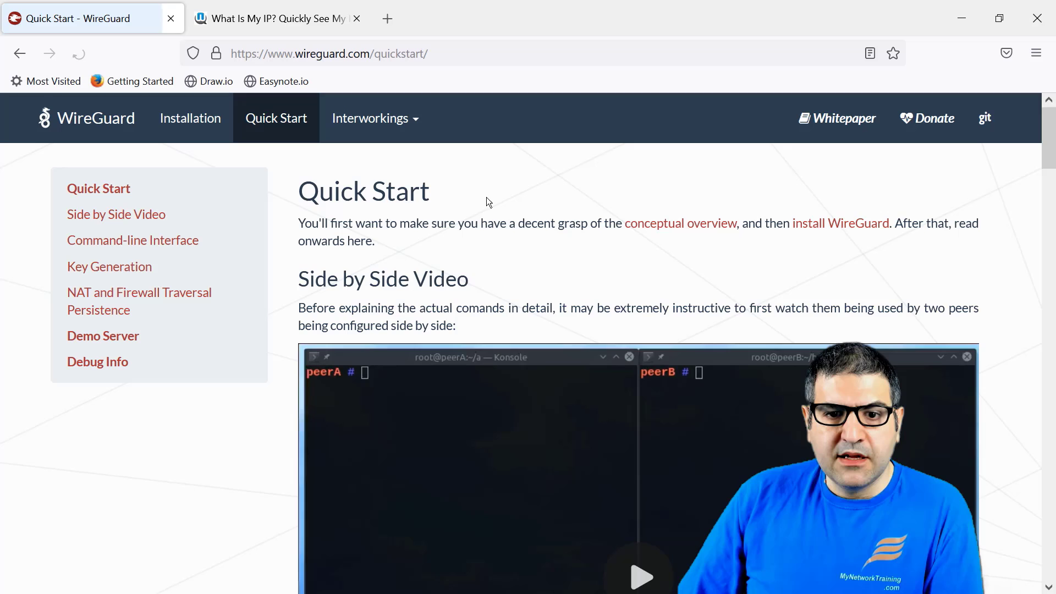
pyautogui.scroll(-3)
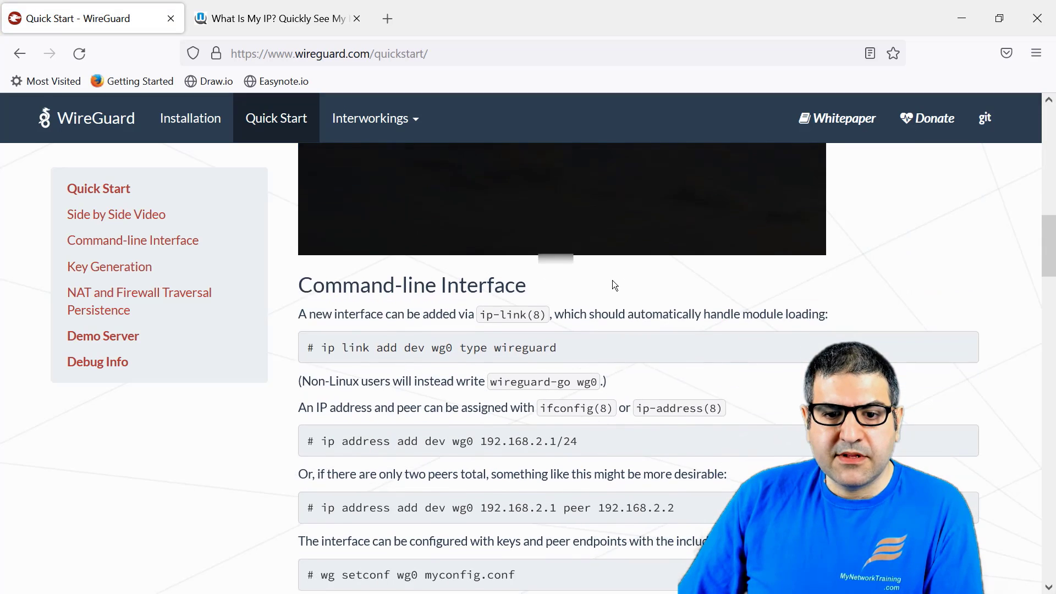
pyautogui.scroll(-3)
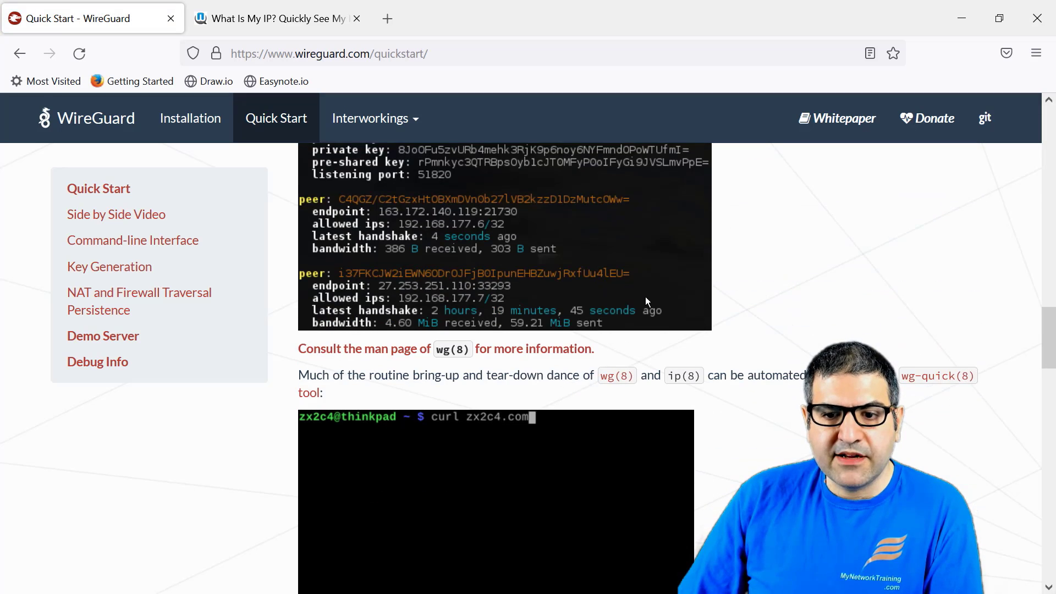
pyautogui.scroll(-3)
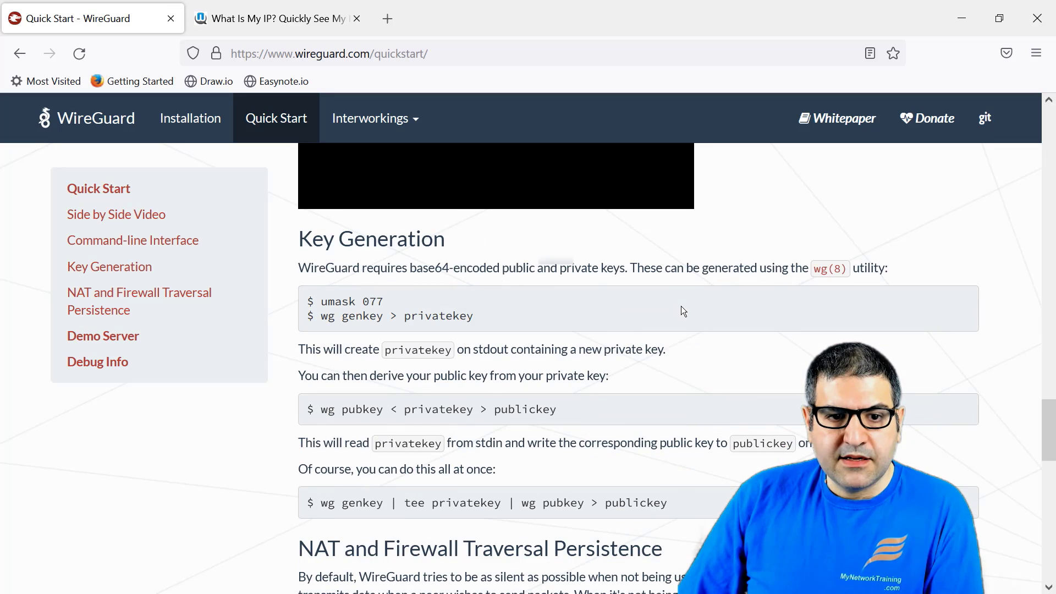
pyautogui.scroll(-3)
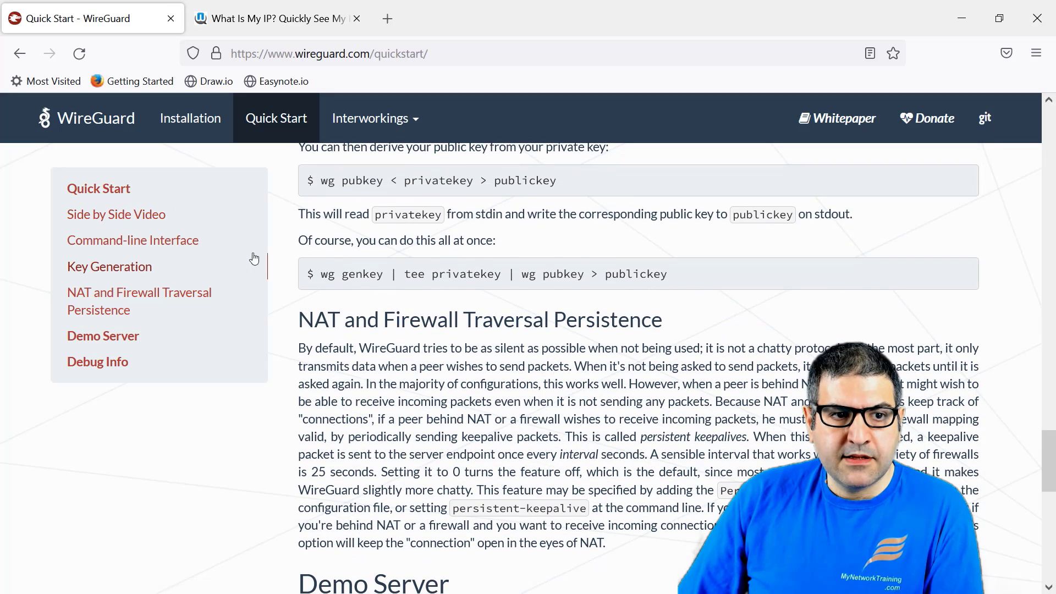
pyautogui.click(138, 300)
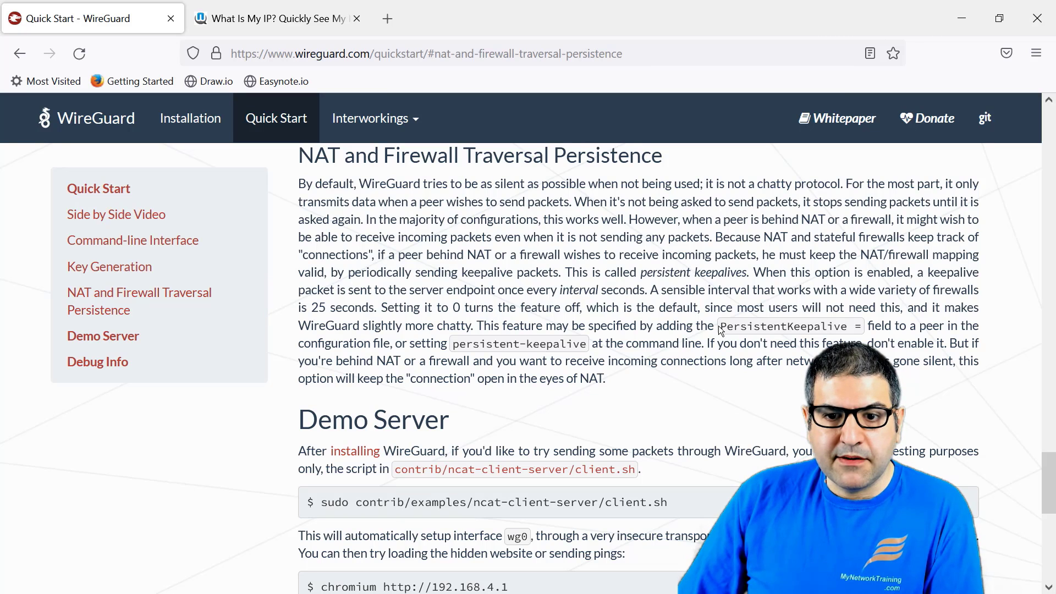
pyautogui.doubleClick(788, 326)
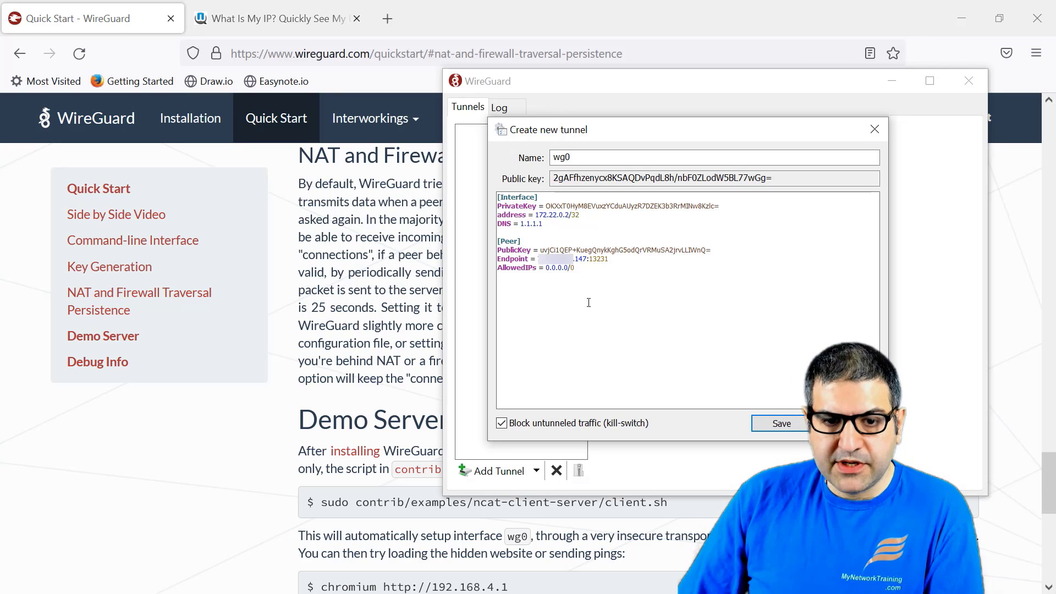
# Add 'PersistentKeepalive = 10' under [Peer] and save the wg0 tunnel
pyautogui.write('PersistentKeepalive =')
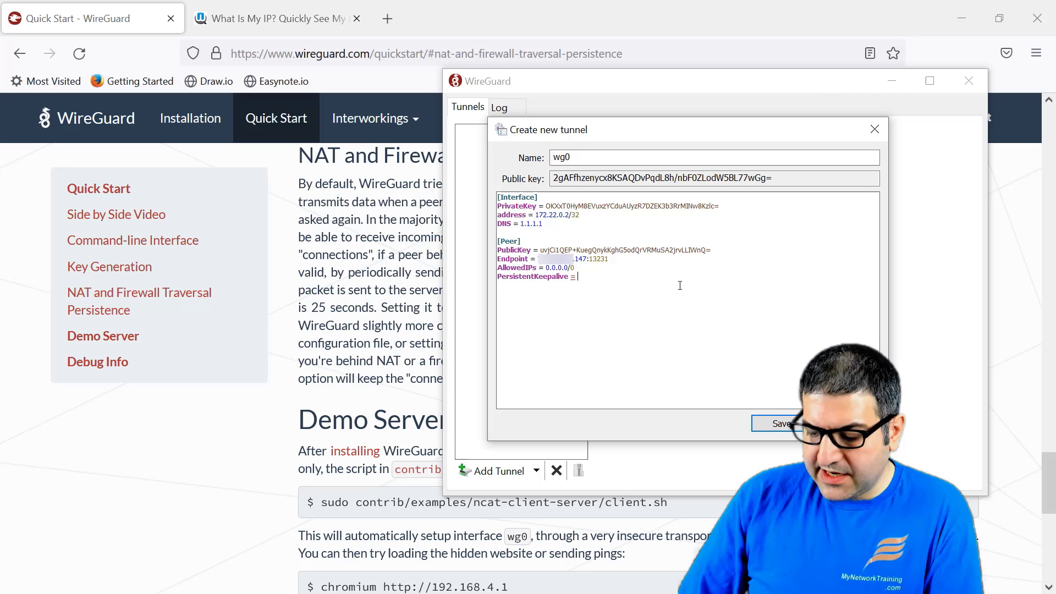
pyautogui.write('10')
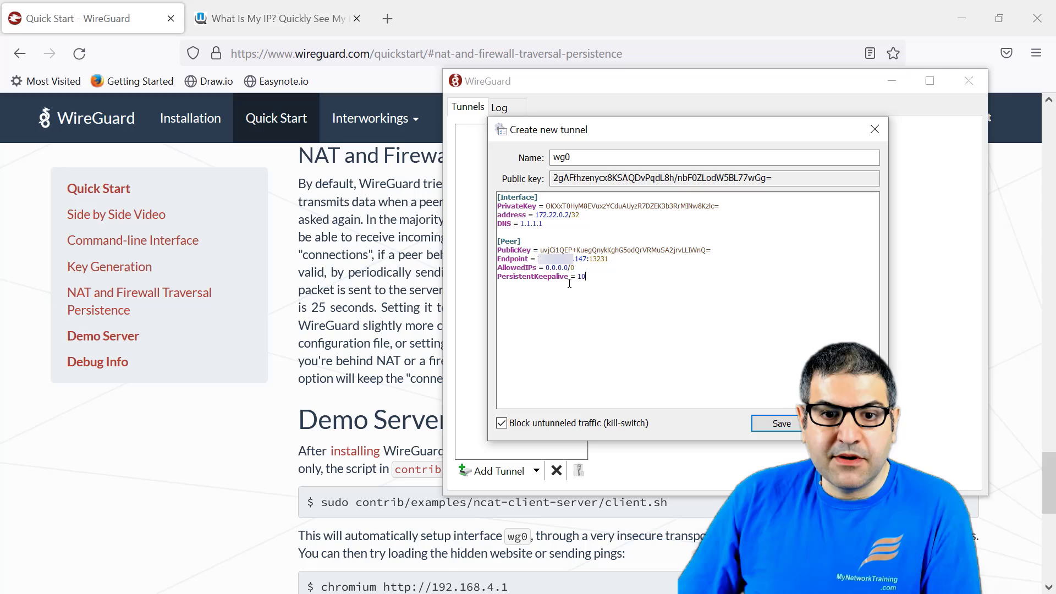
pyautogui.doubleClick(553, 276)
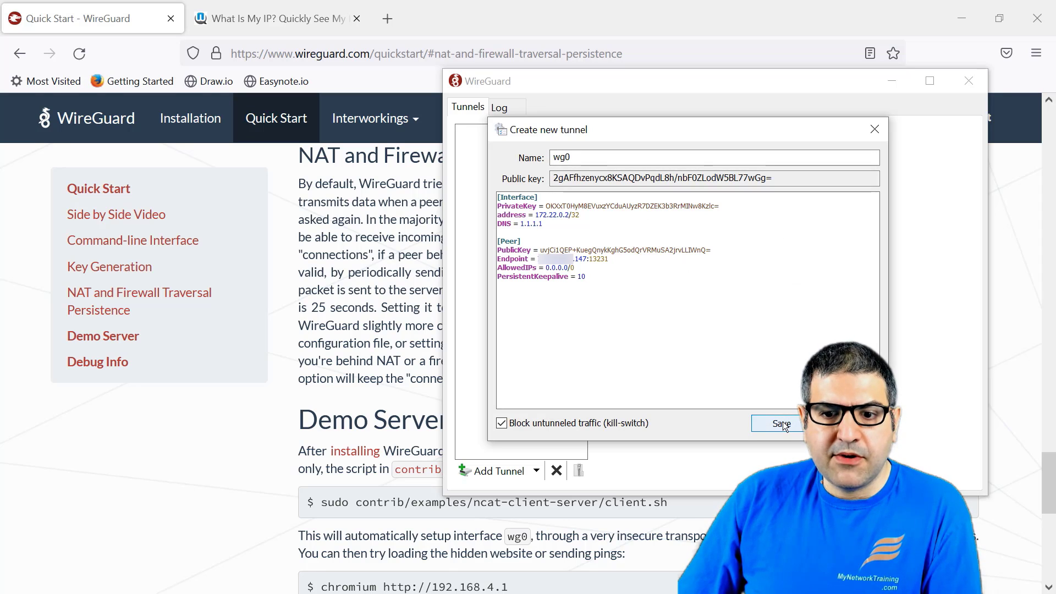
pyautogui.click(778, 423)
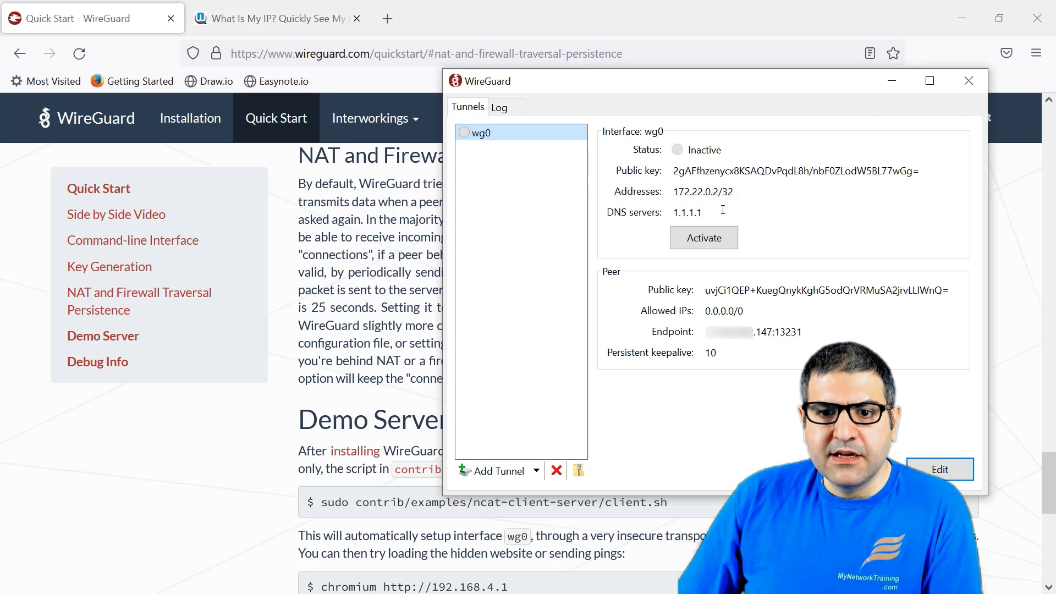
pyautogui.doubleClick(703, 191)
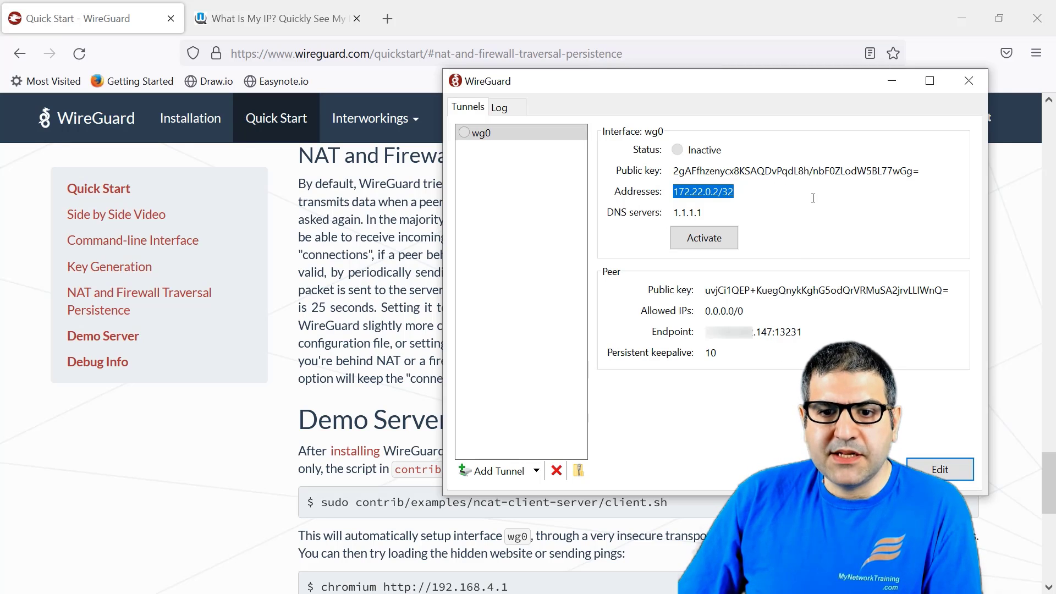
pyautogui.click(703, 238)
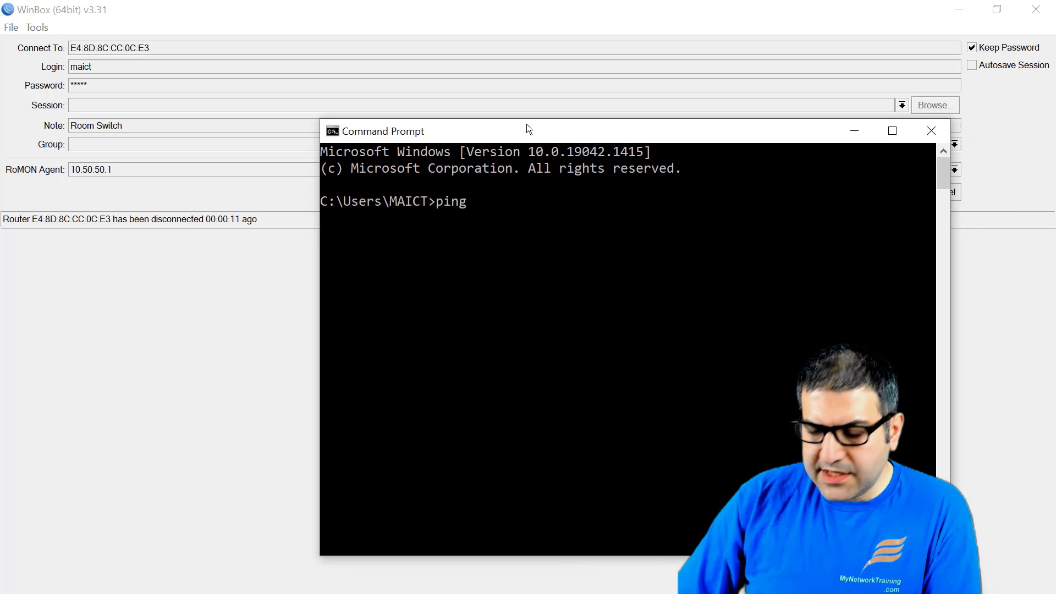
# Ping 172.22.0.1 and 8.8.8.8 successfully, then start a ping to google.com
pyautogui.write('172.16')
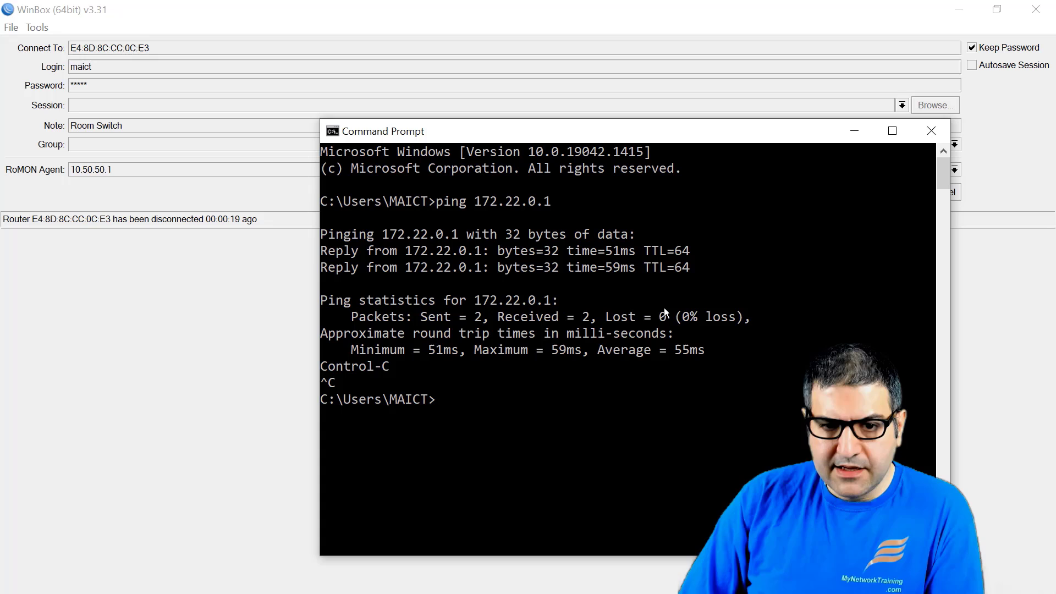
pyautogui.write('ping')
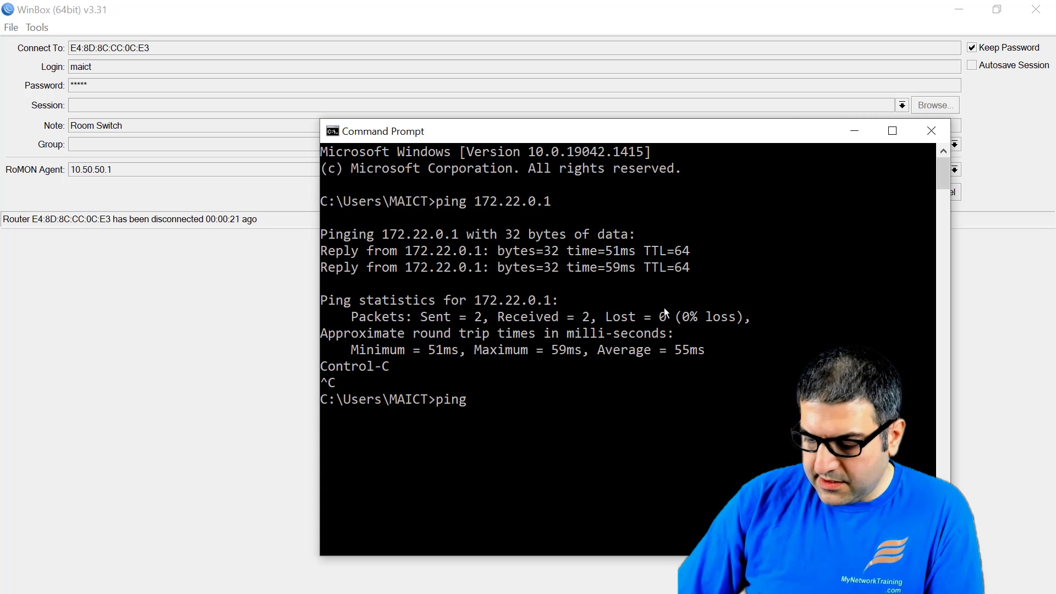
pyautogui.write('8.8.8.8')
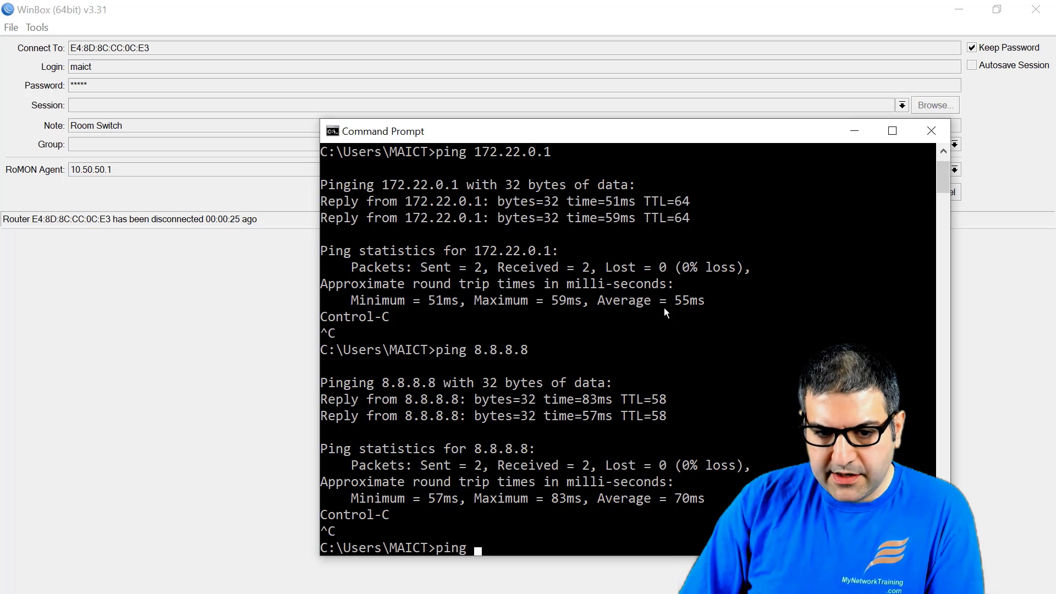
pyautogui.write('google.com')
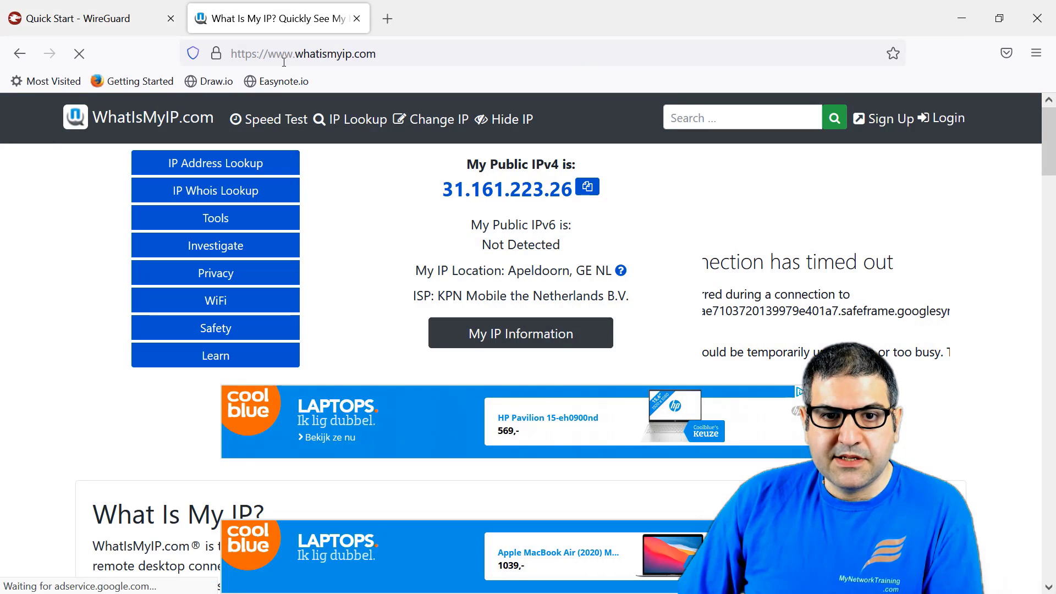
# Reload WhatIsMyIP.com to see the new public IPv4 ending in .147, Amersfoort, KPN B.V
pyautogui.click(301, 52)
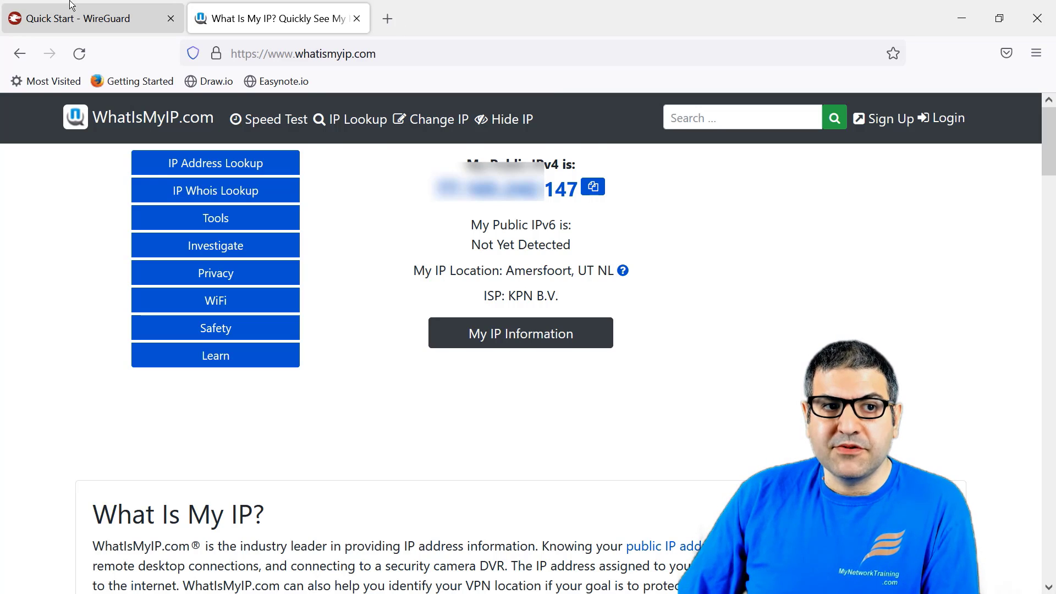
# Browse the wireguard.com Installation page down to the Oracle Linux 7 and RHEL 7 commands
pyautogui.click(88, 19)
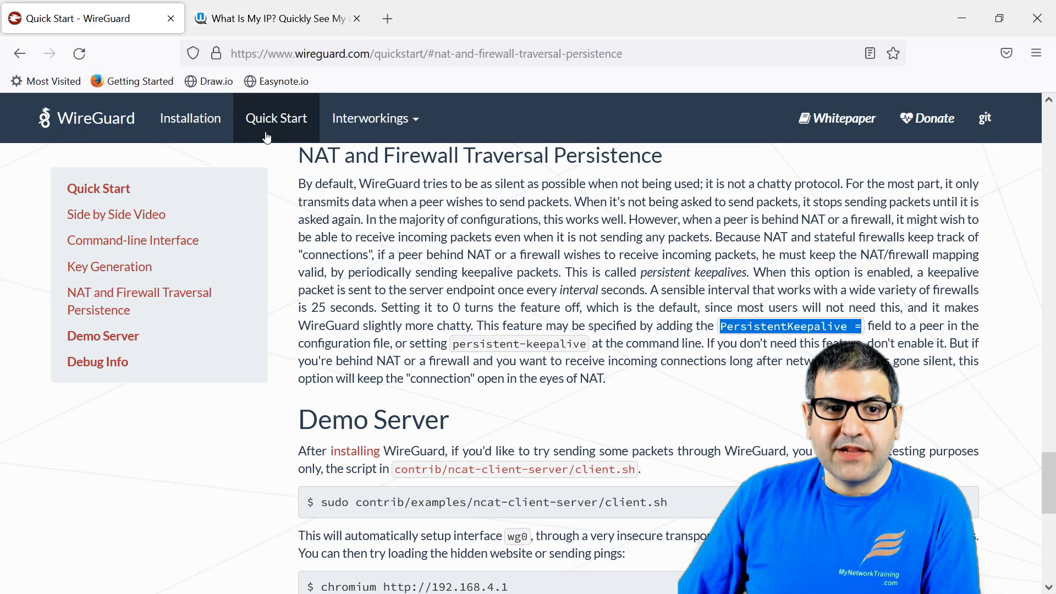
pyautogui.click(190, 117)
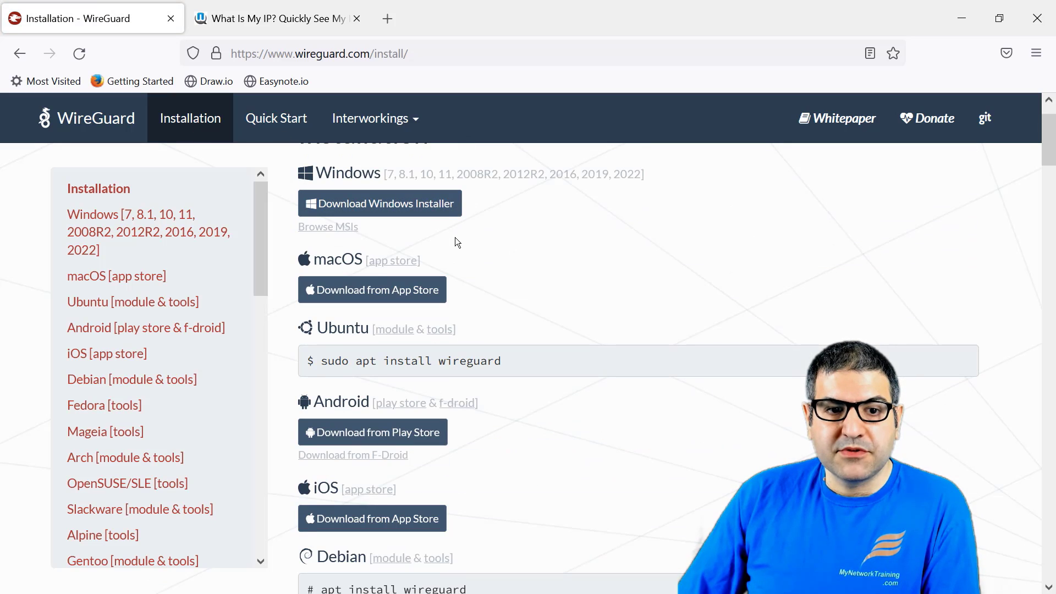
pyautogui.scroll(-3)
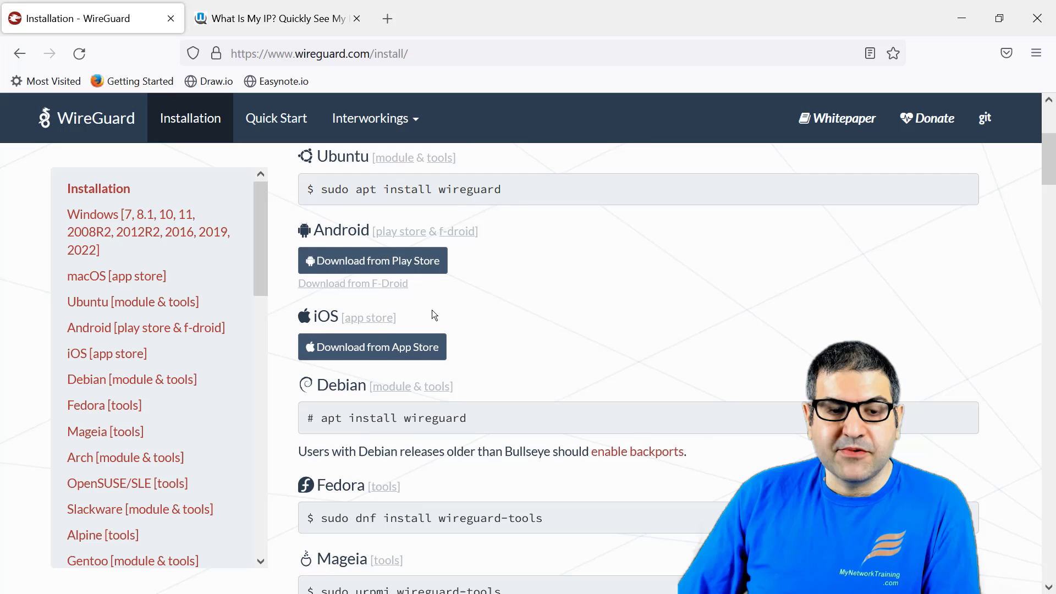
pyautogui.scroll(-3)
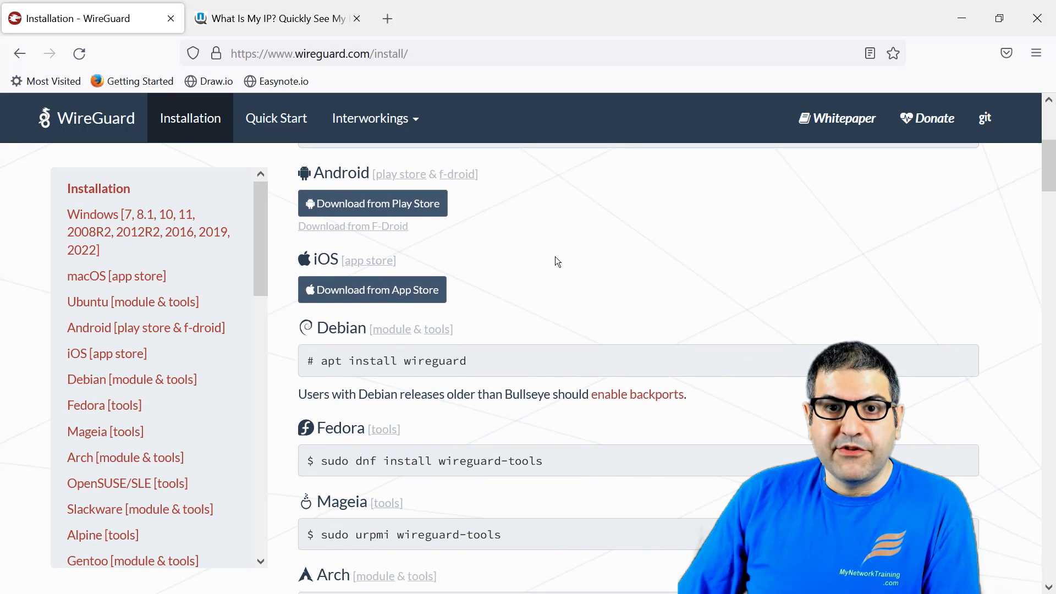
pyautogui.scroll(-3)
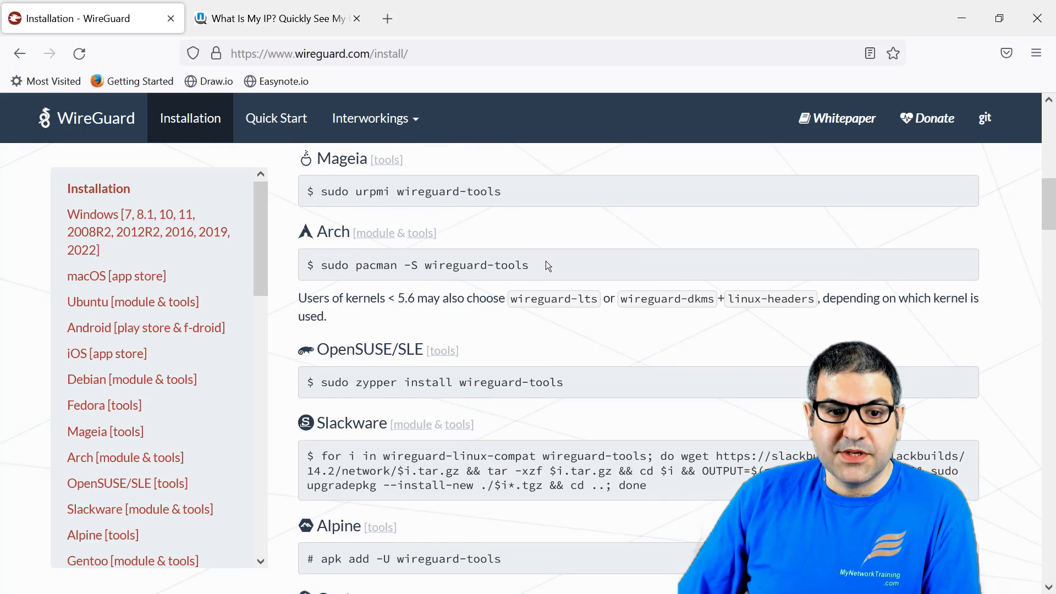
pyautogui.scroll(-3)
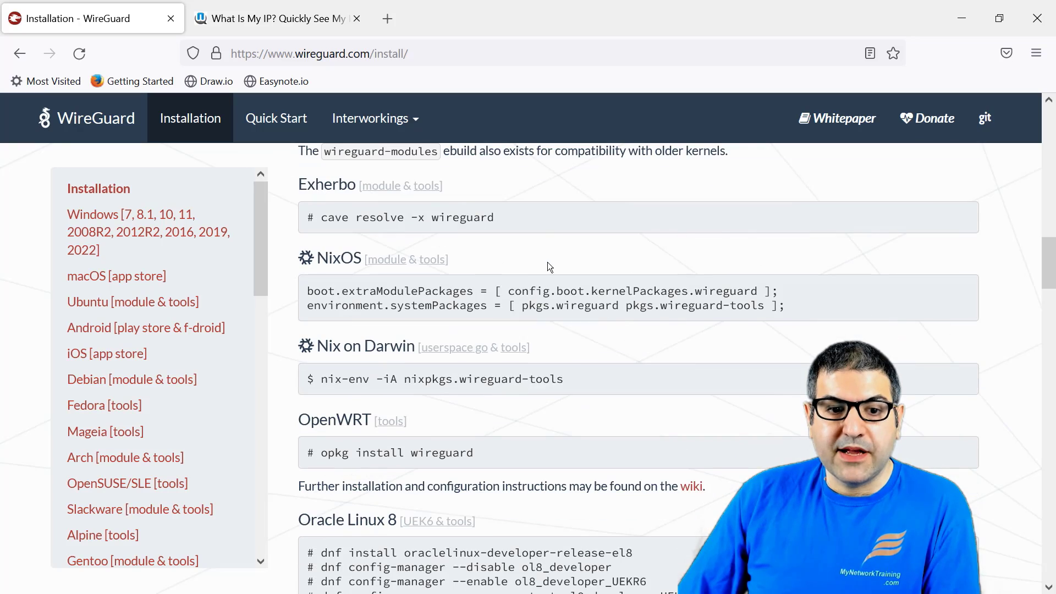
pyautogui.scroll(-3)
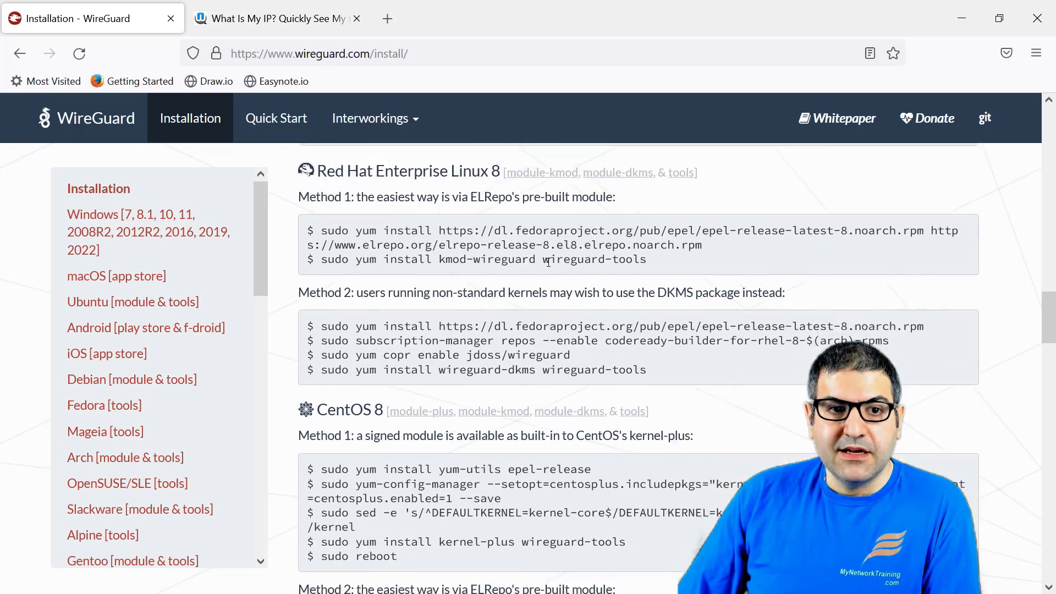
pyautogui.scroll(-3)
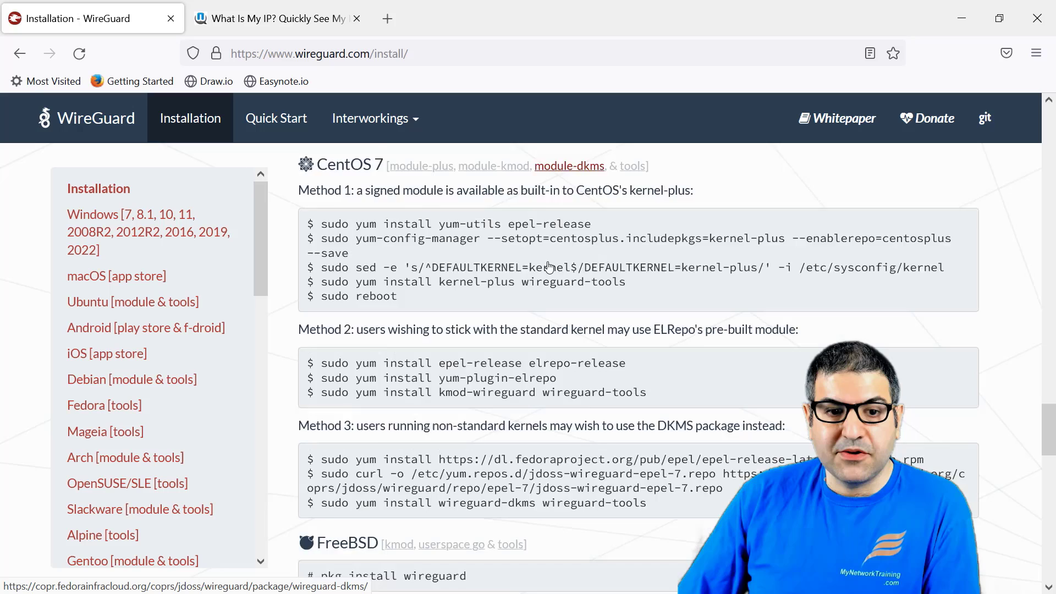
pyautogui.scroll(-3)
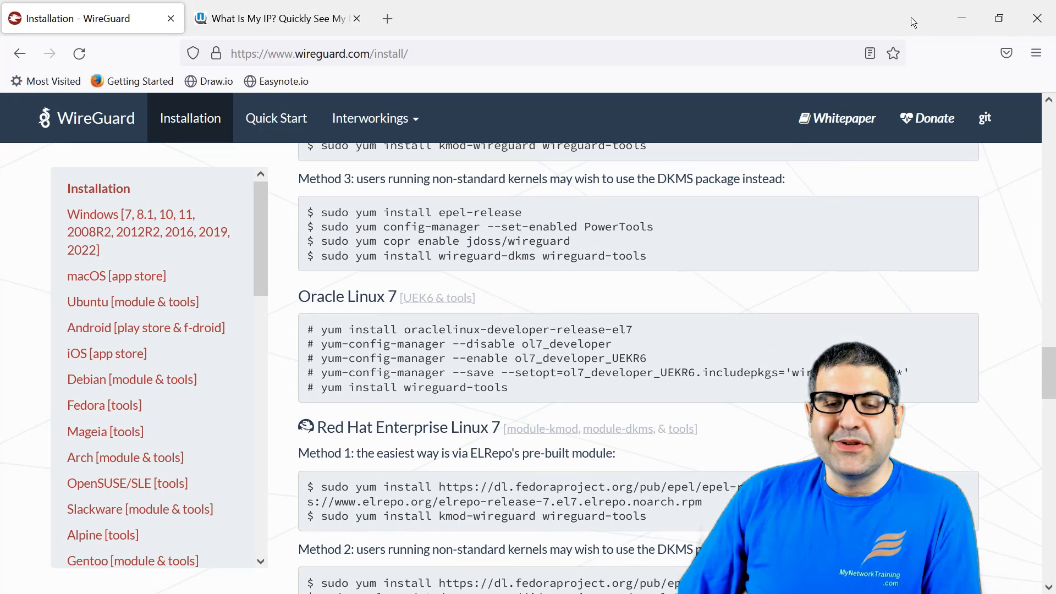